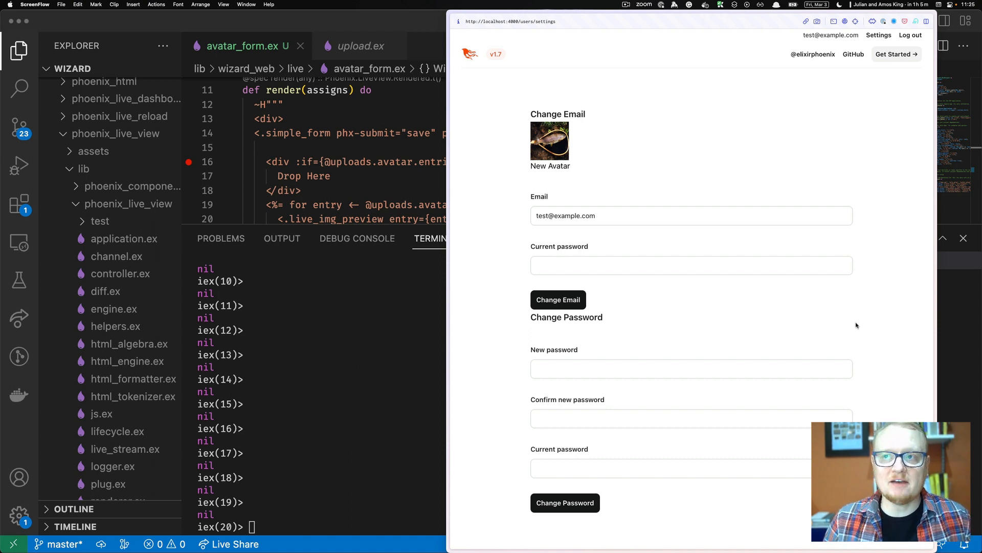
mouse_move(548, 209)
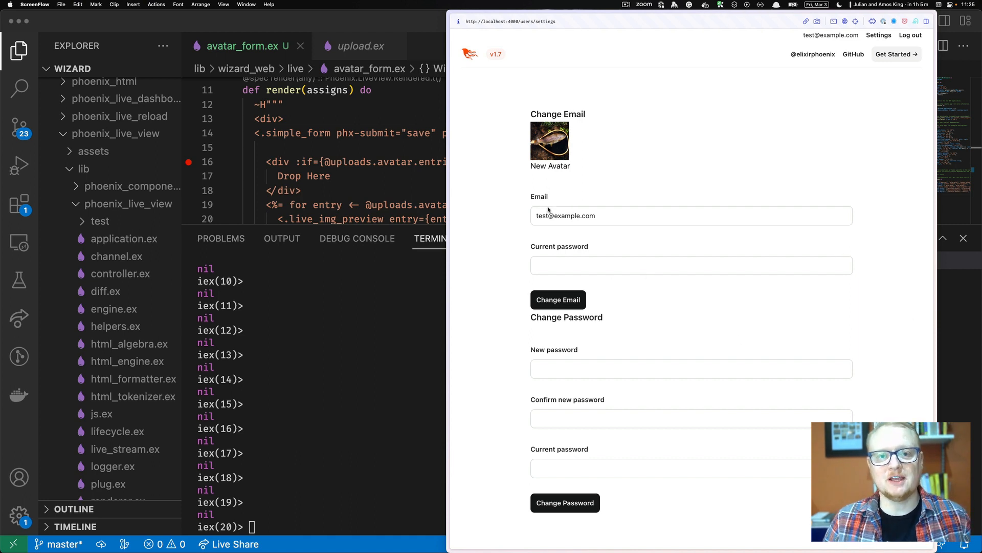
mouse_move(552, 180)
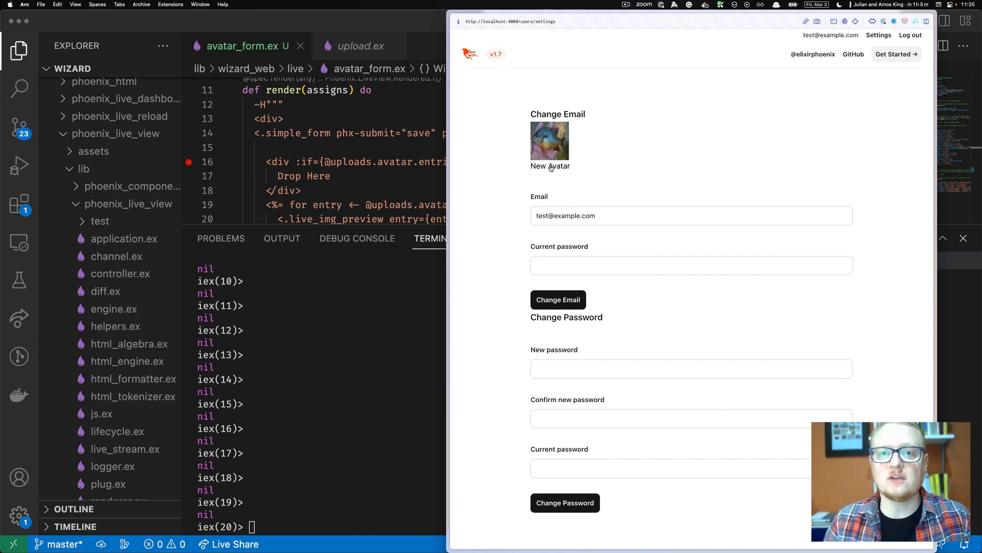
Step: Pick a fishing photo through New Avatar → Choose File, wait for the upload, and save it
left_click(550, 141)
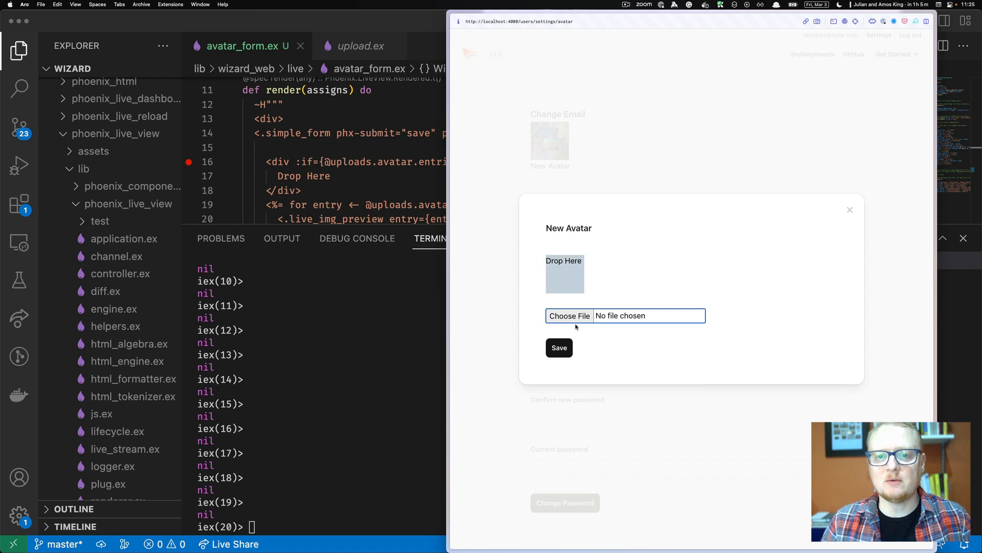
left_click(569, 315)
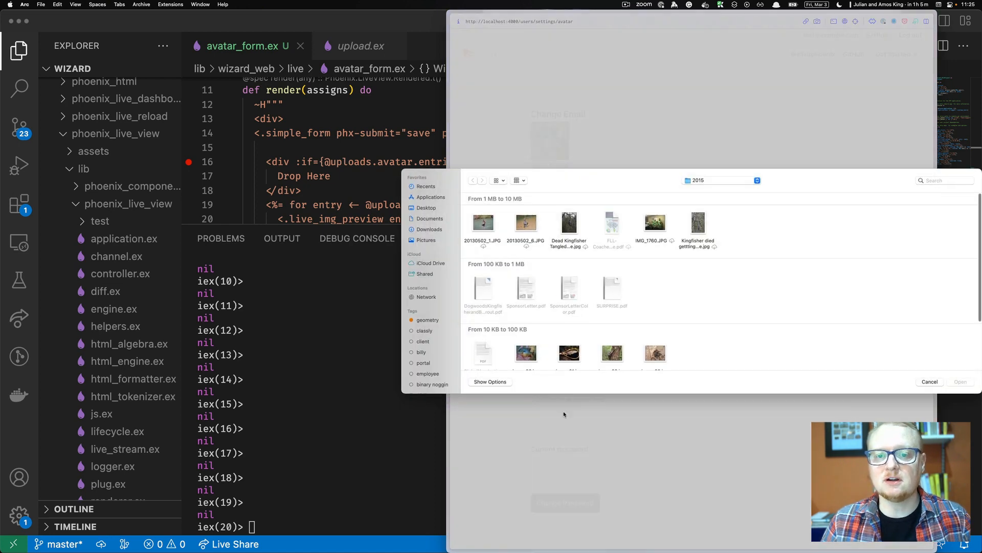
left_click(568, 353)
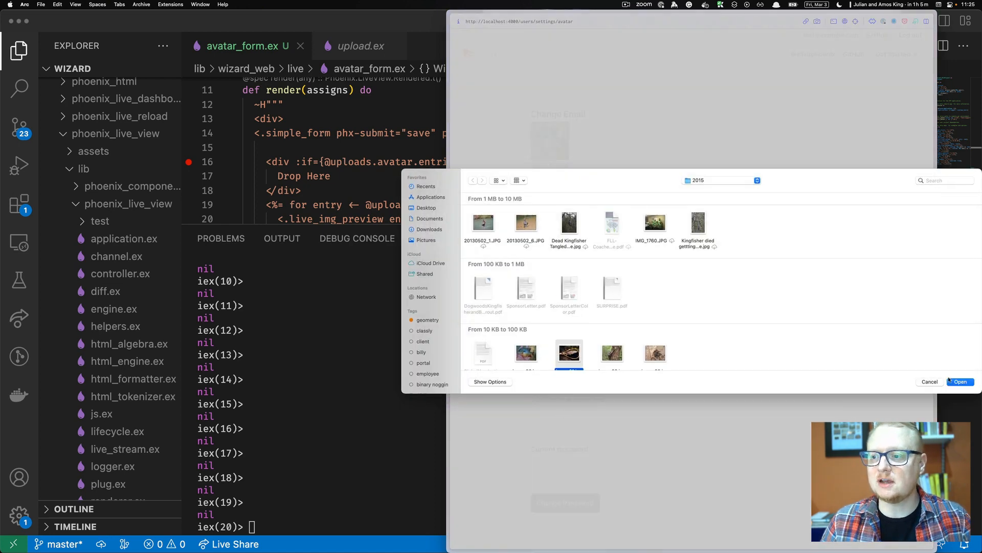
left_click(960, 382)
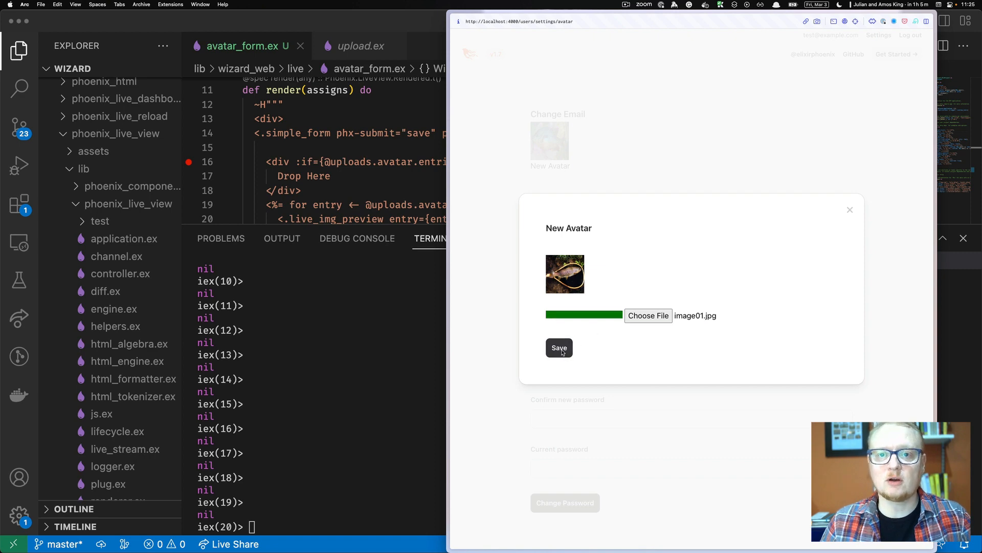
left_click(558, 348)
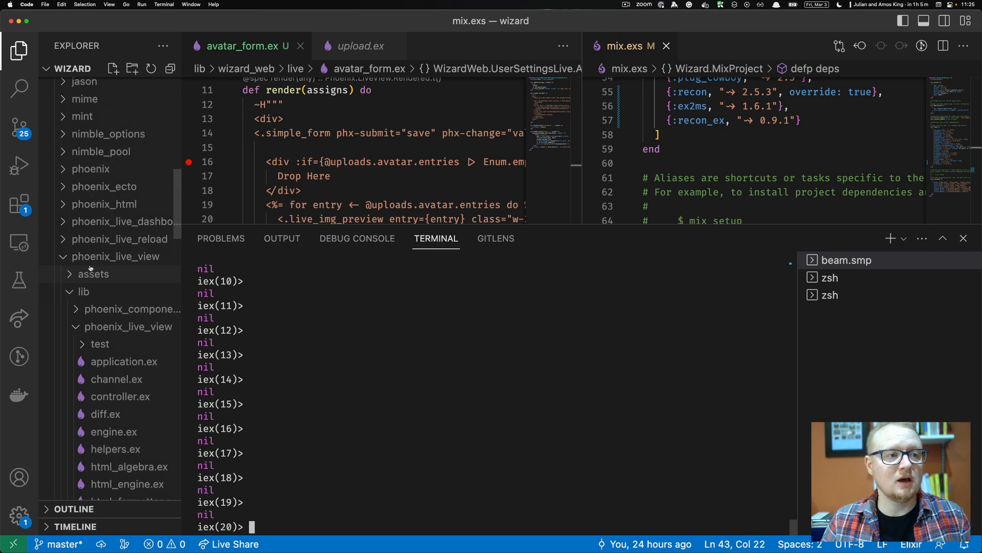
Step: Locate upload.ex under deps/phoenix_live_view/lib/phoenix_live_view and show the Phoenix.LiveView.Upload module
scroll("down", 3)
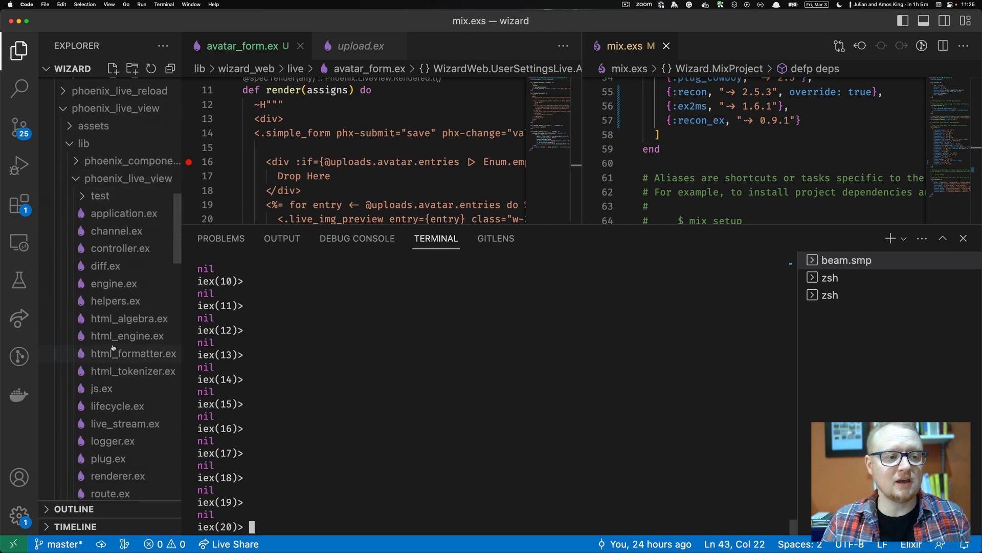
scroll("down", 3)
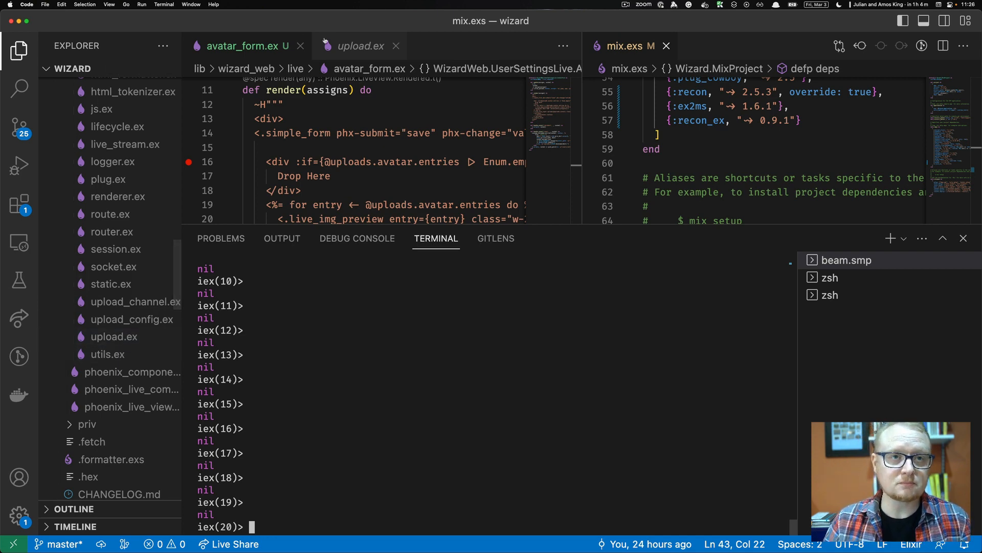
left_click(360, 46)
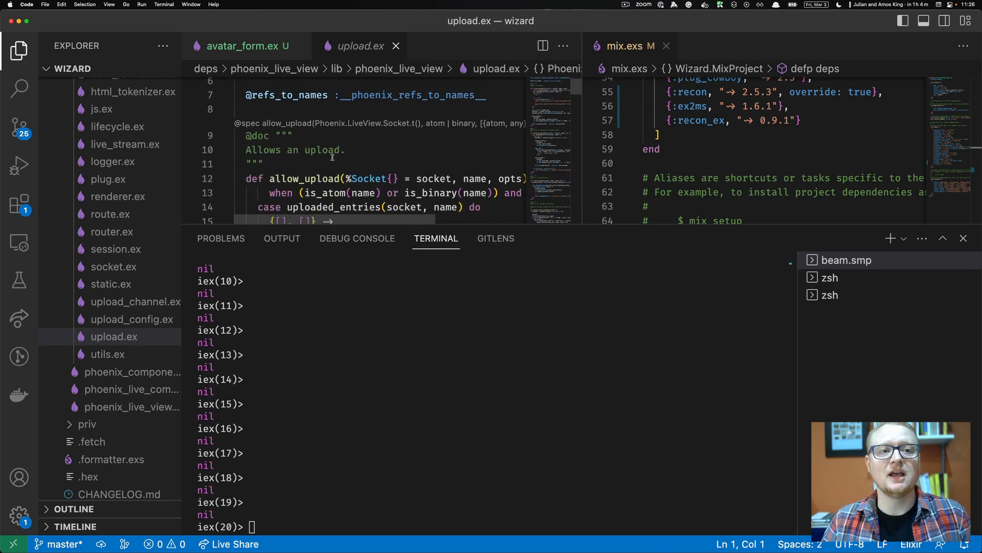
scroll("down", 3)
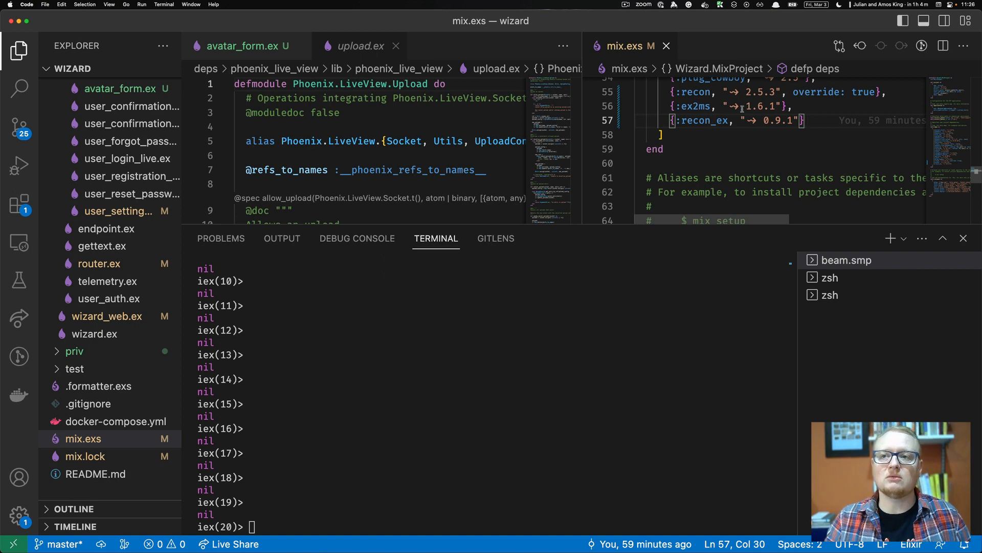
Step: Start a ReconTrace.calls spec matching every function and arity of Phoenix.LiveView.Upload
left_click(773, 92)
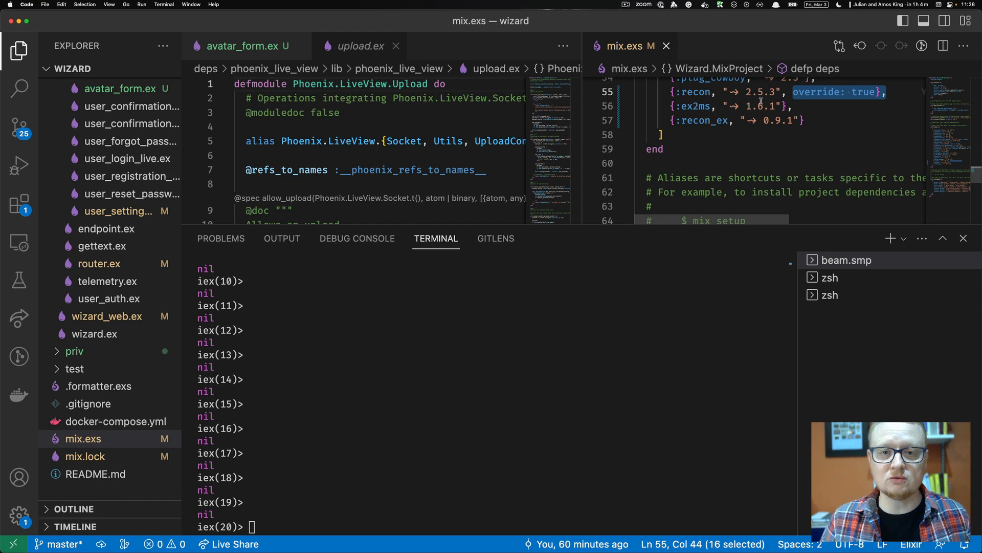
mouse_move(695, 266)
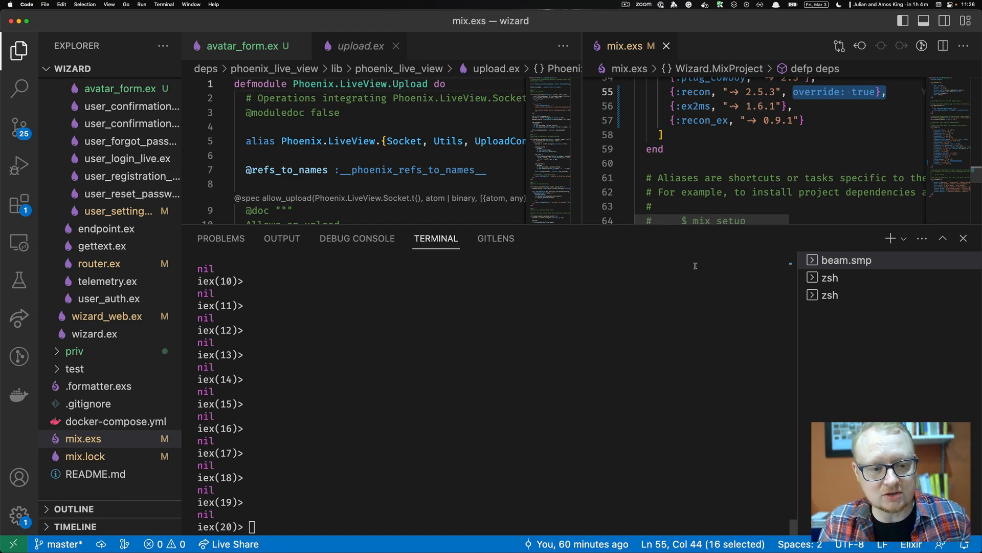
mouse_move(459, 471)
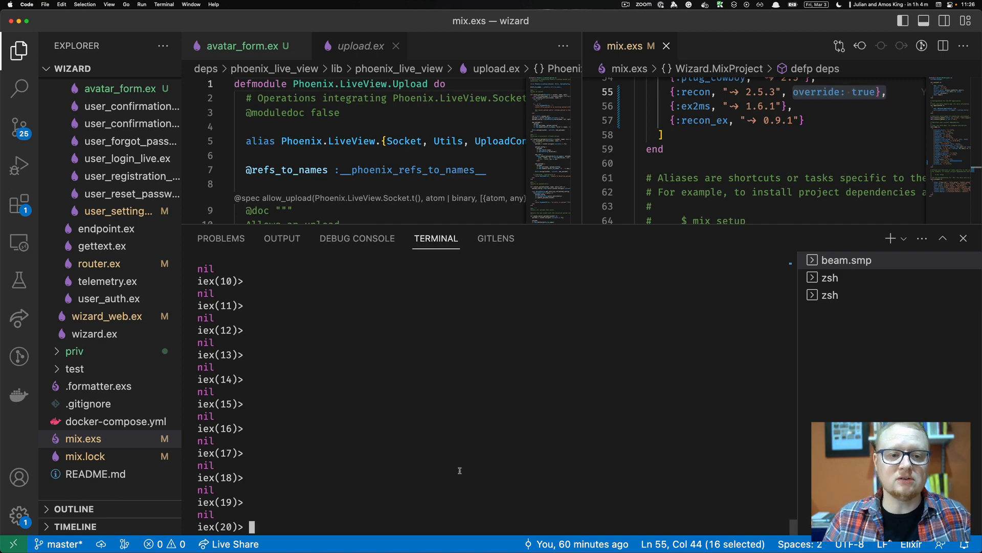
type("Recon")
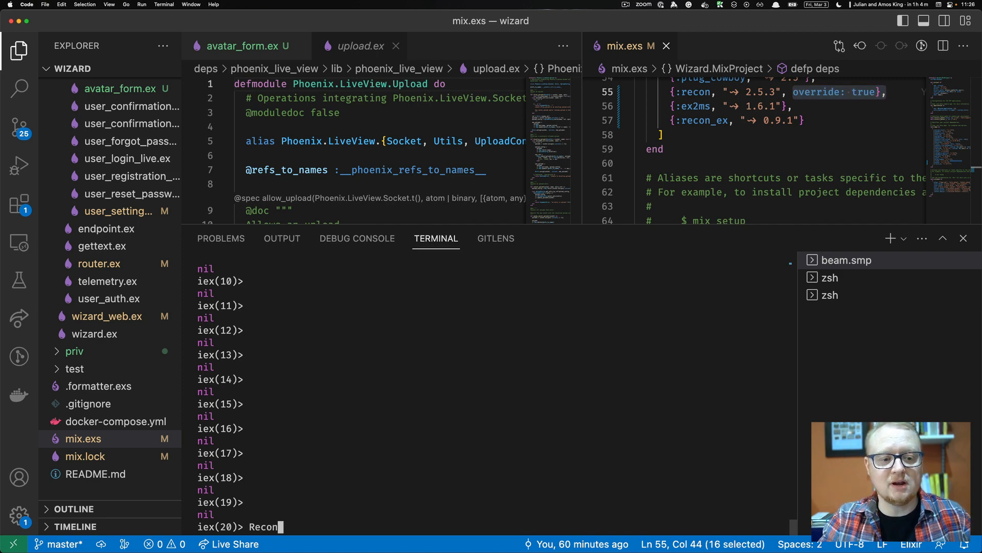
key("Tab")
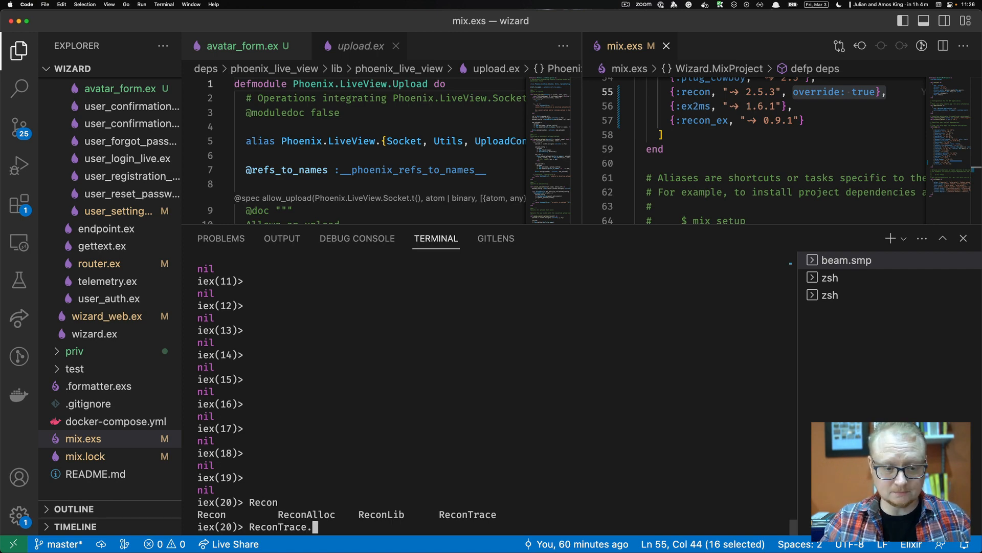
type("calls(")
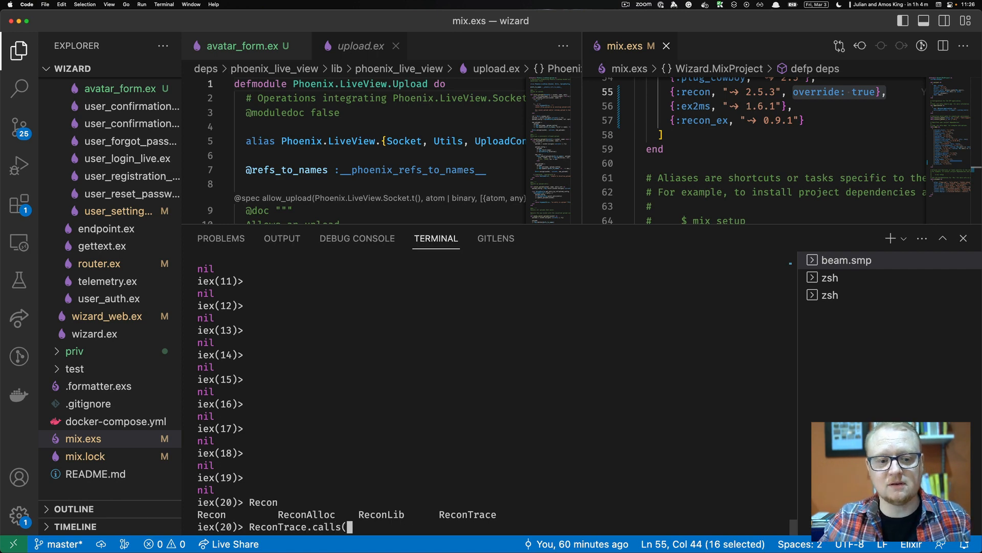
type("{")
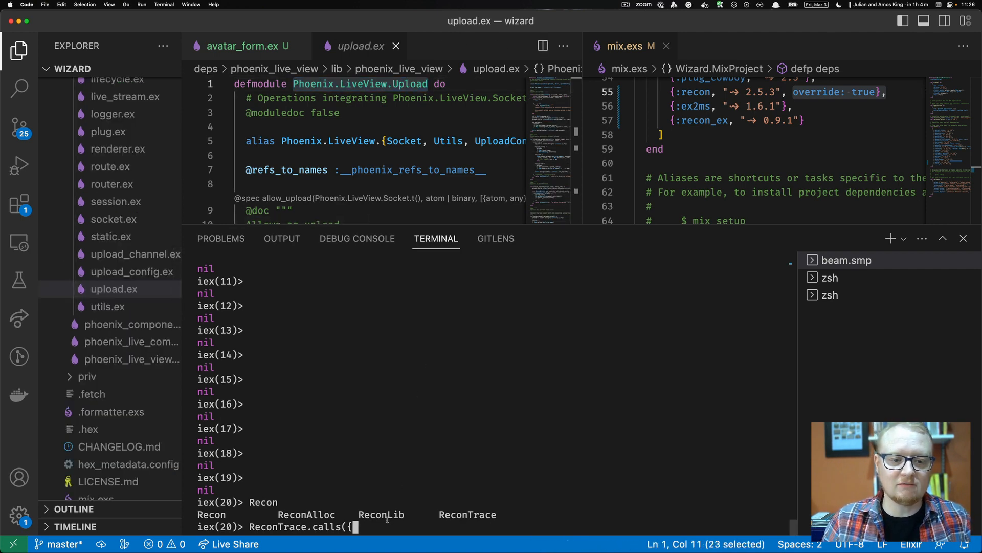
type("Phoenix.LiveView.Upload,")
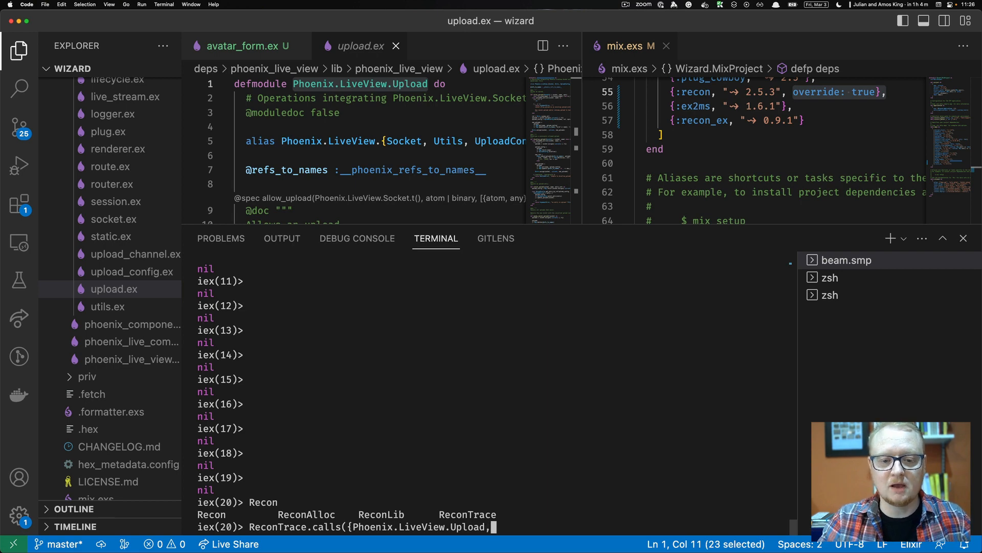
type(":_, :_},")
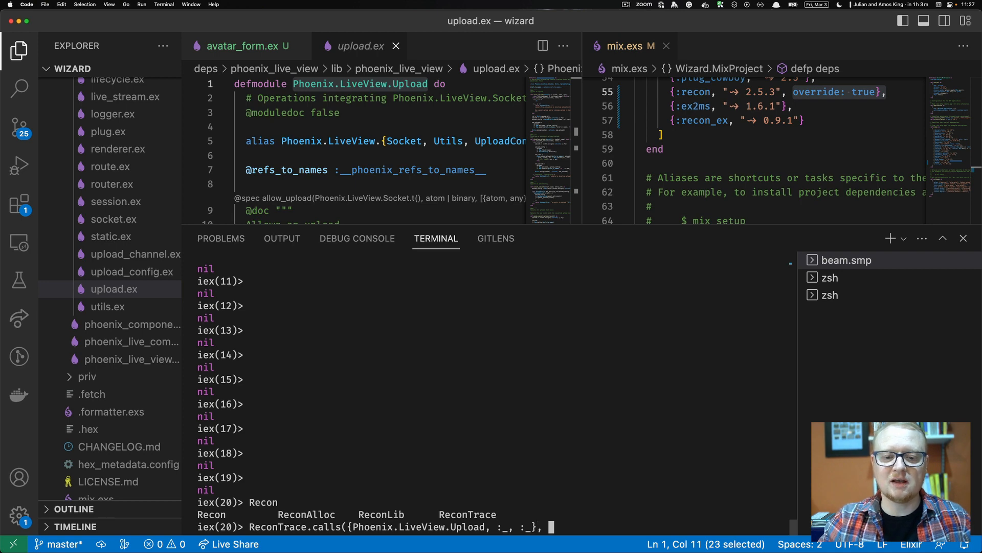
Step: Finish the command with a 12-call limit and args: :airty (misspelled), and run it
type("1")
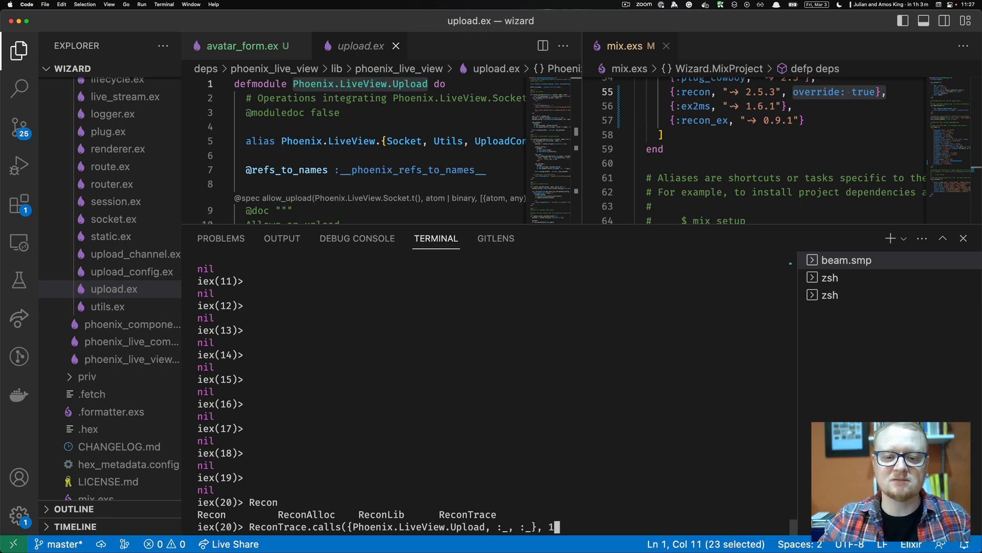
type("2, act")
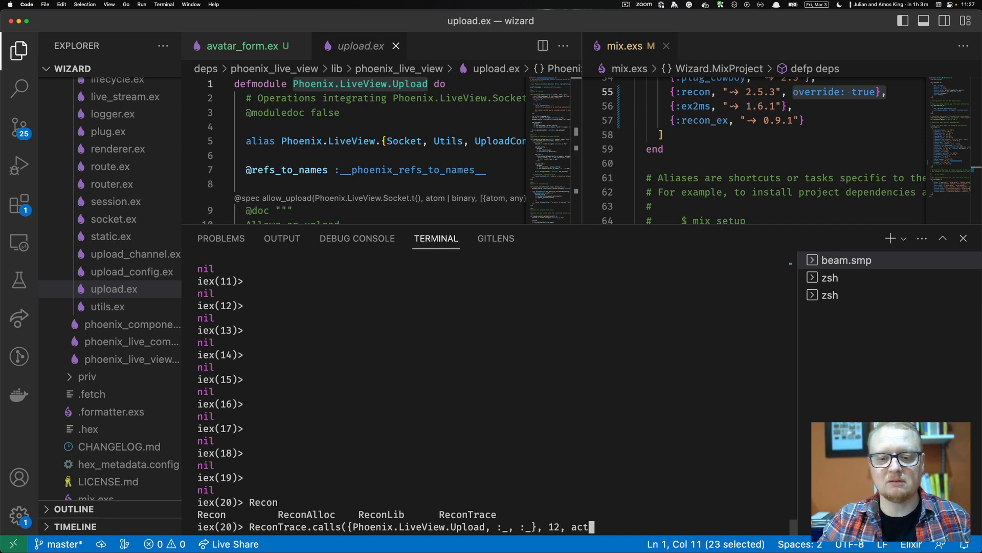
type("args:")
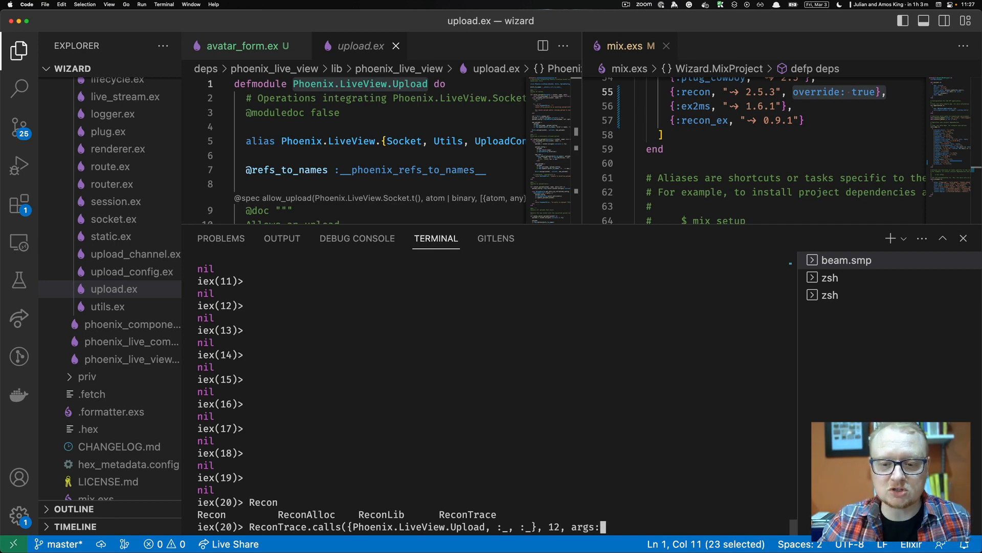
type(":airty")
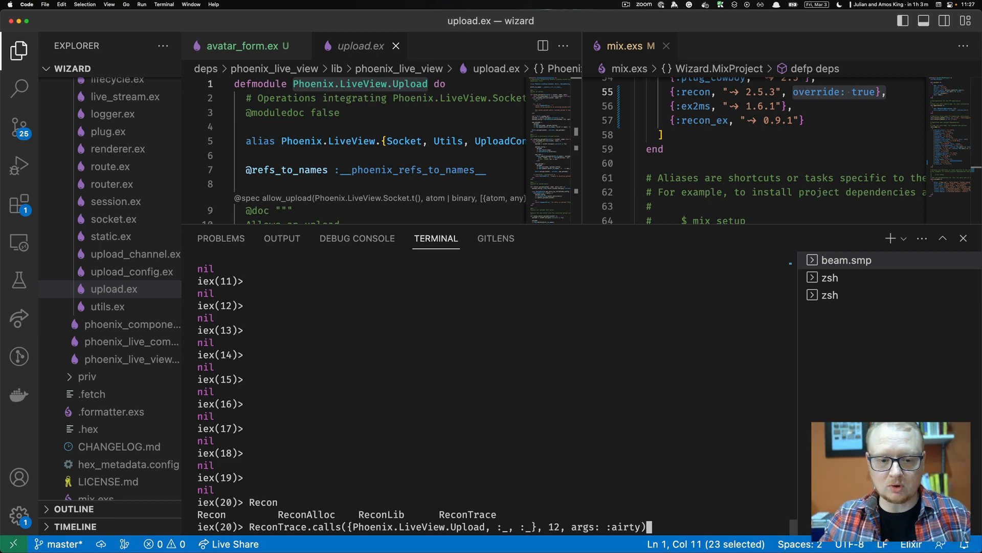
key("Return")
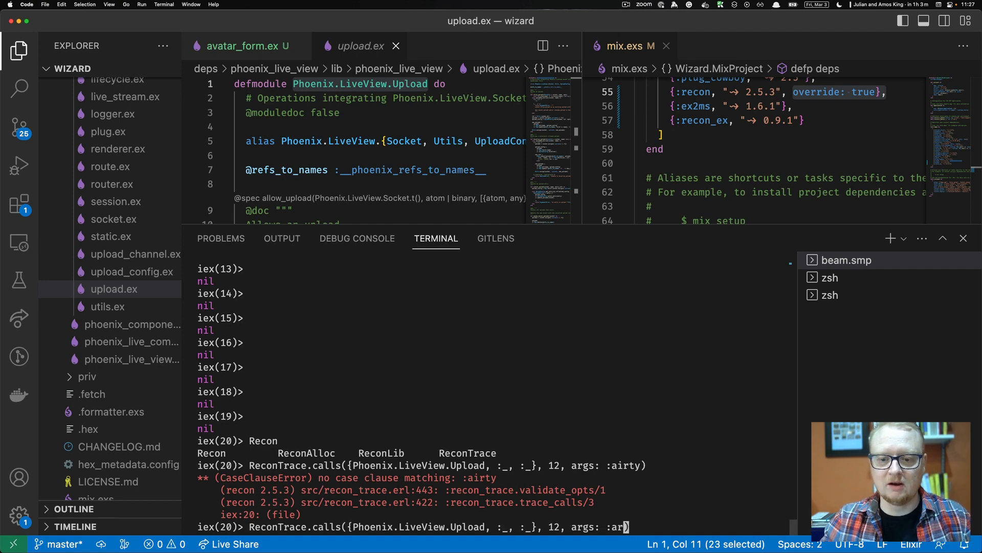
Step: Rerun the trace with the option corrected to :arity, matching 21 functions
key("Return")
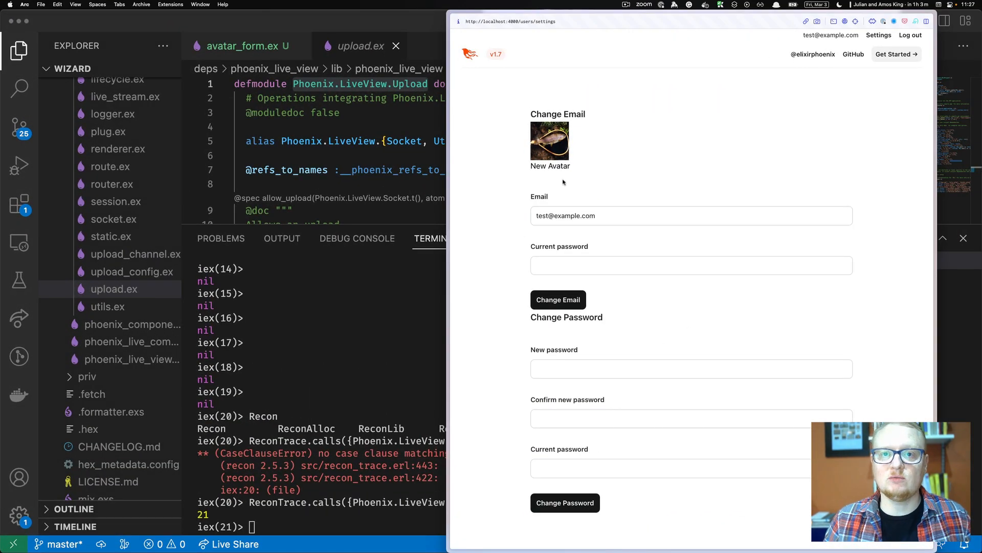
Step: Upload image00.jpg as the new avatar so the traced Upload calls appear in IEx
left_click(549, 140)
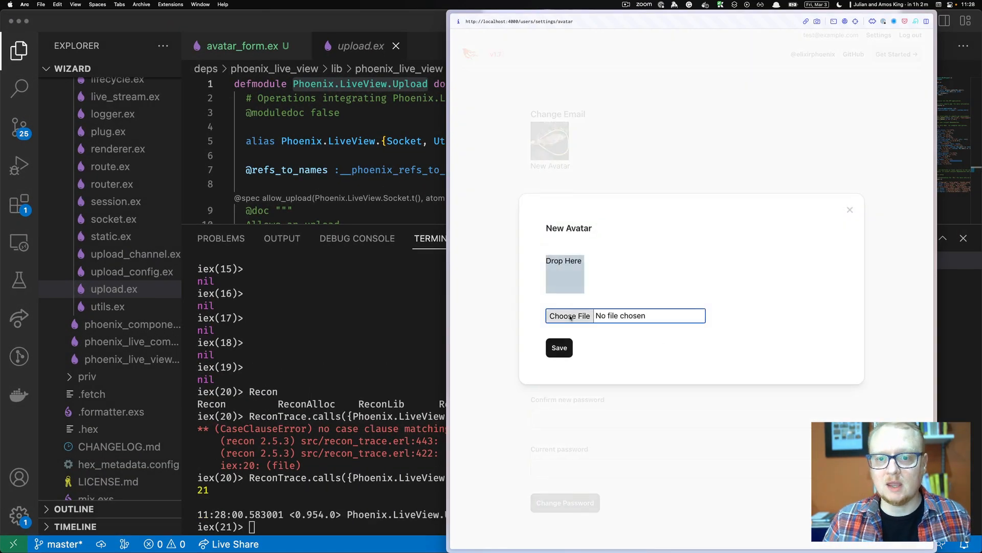
left_click(569, 315)
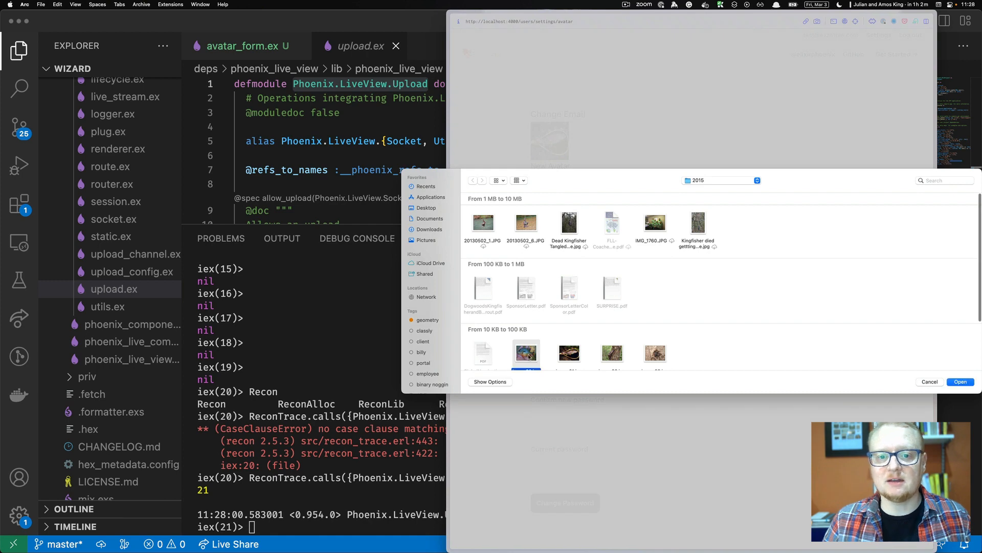
left_click(960, 382)
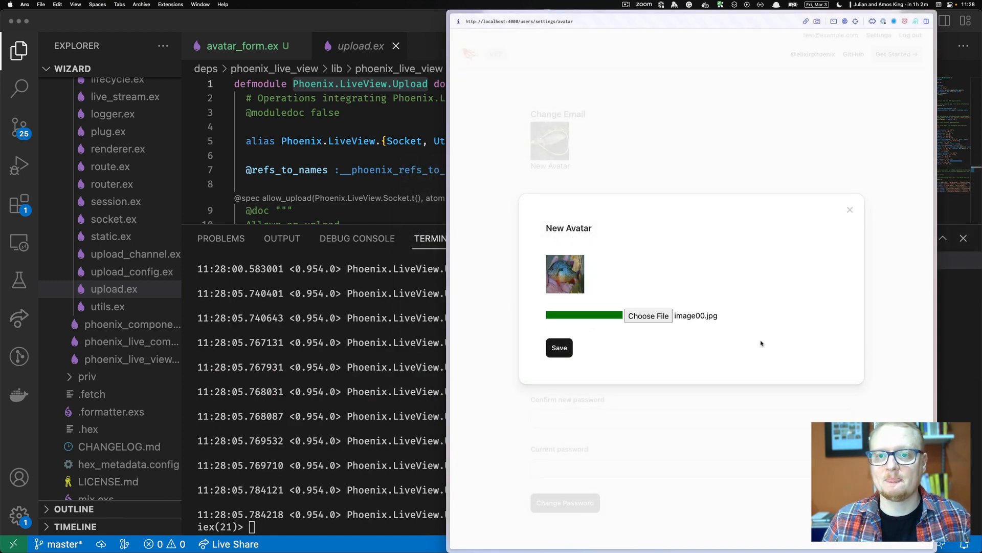
left_click(558, 347)
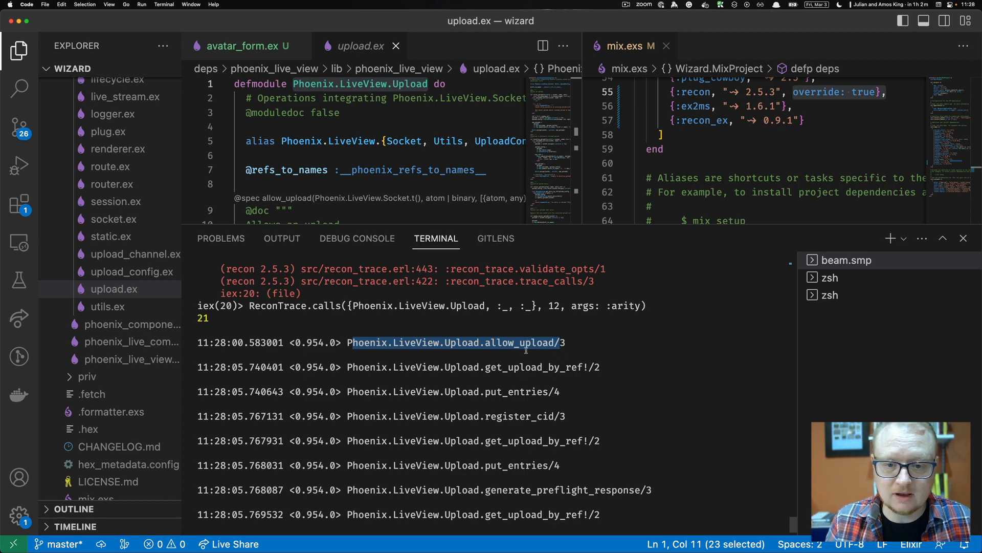
Step: Trace only :update_progress with fn(_) -> :return end and a call limit of 5, matching 1 function
scroll("down", 3)
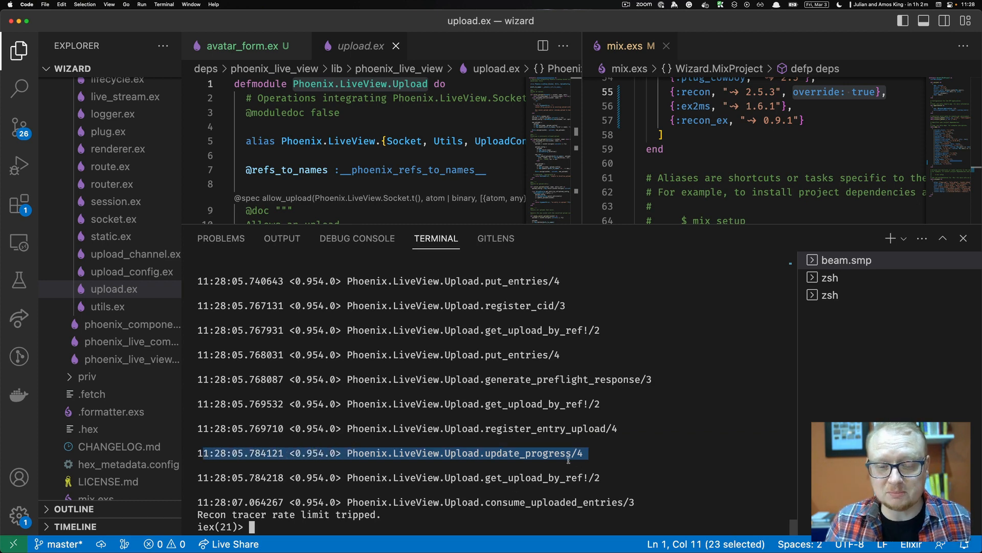
left_click(555, 463)
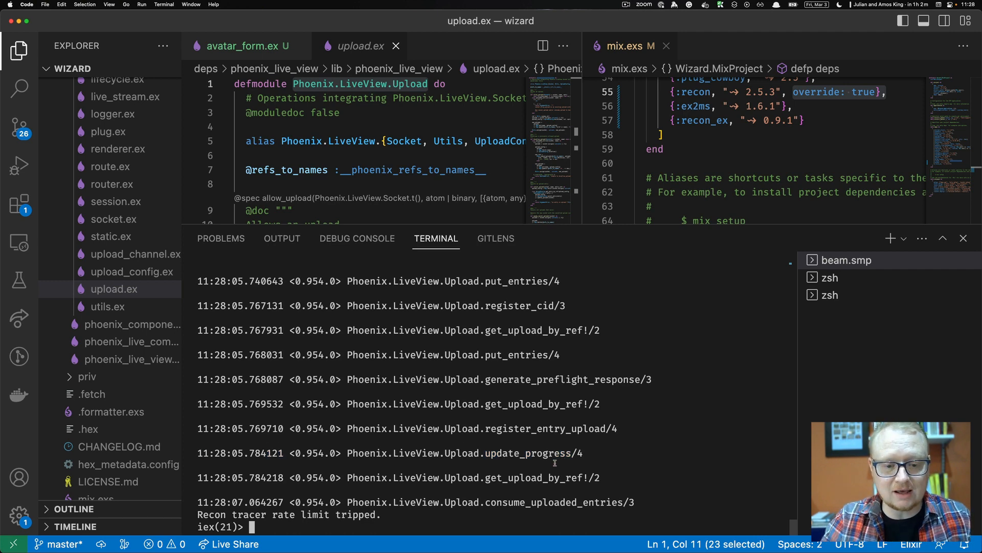
type("ReconTrace.calls({Phoenix.LiveView.Upload, :_, :_}, 12, args: :arity)")
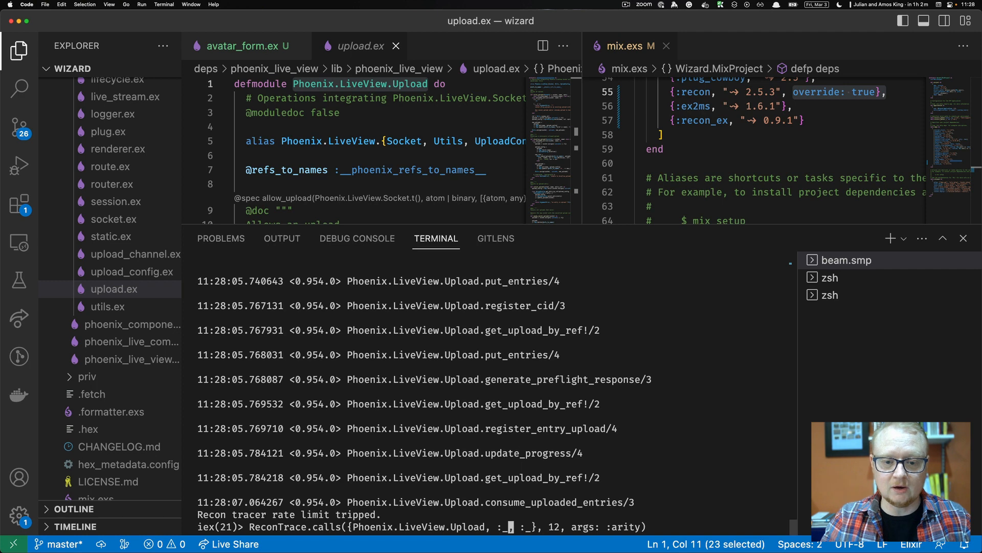
type("update")
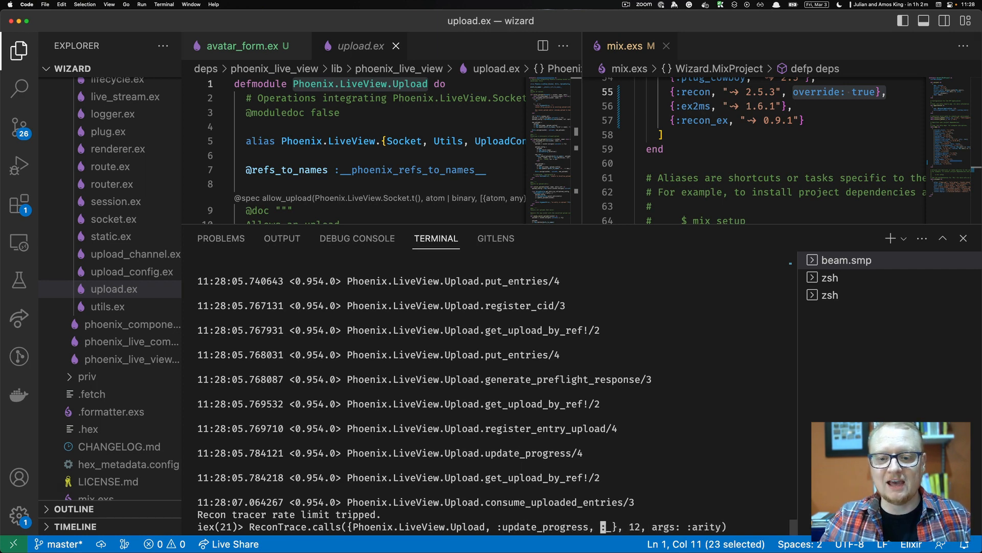
type("fn(_) ->")
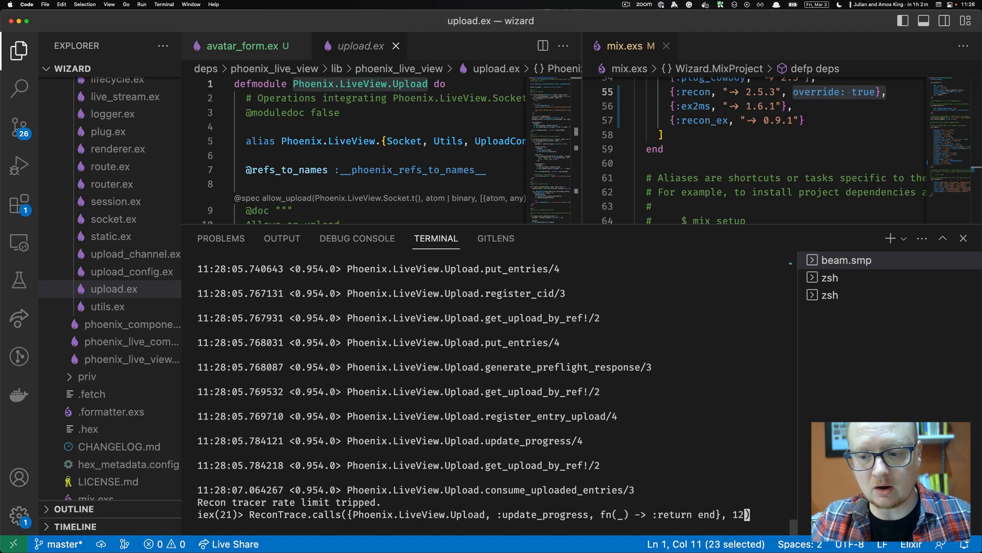
key("Backspace")
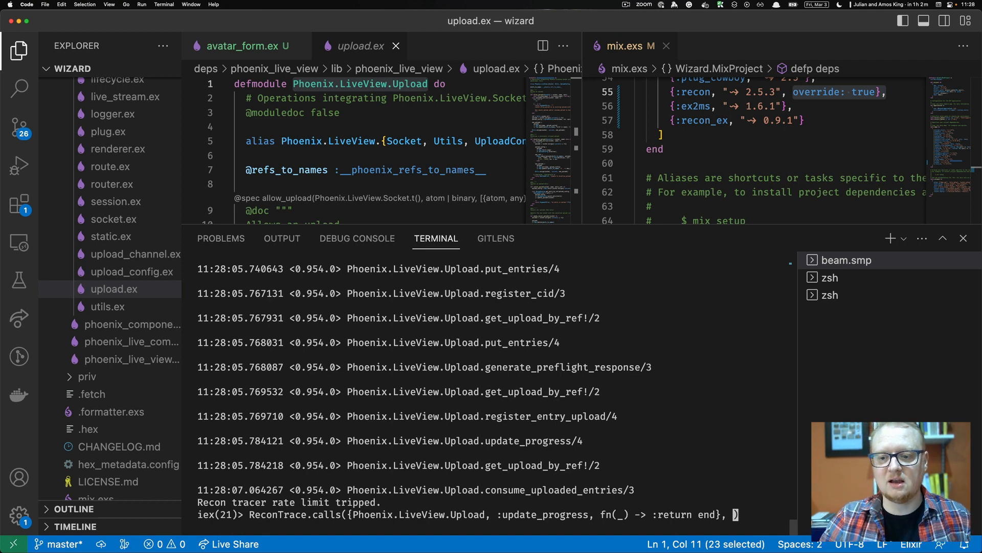
type("5")
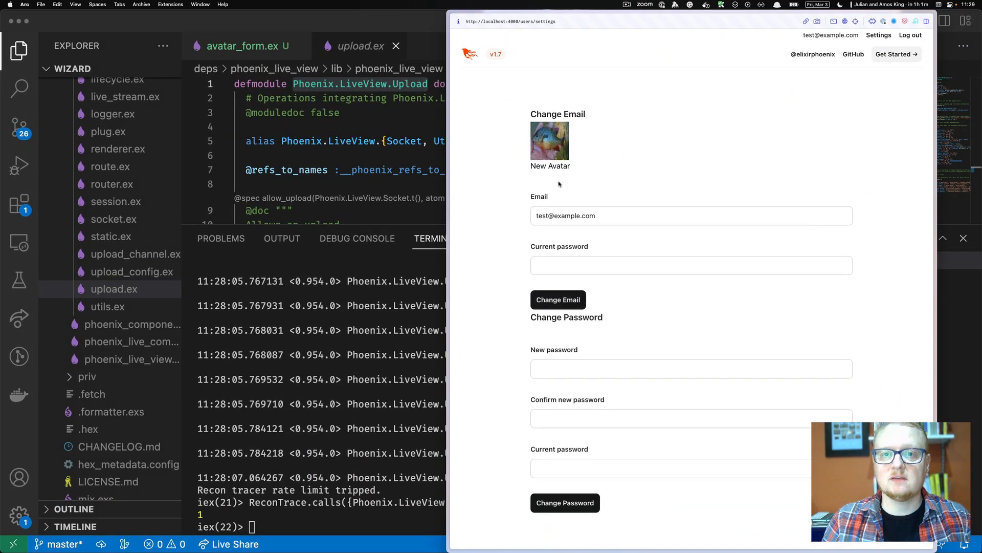
Step: Choose and upload a different avatar image so update_progress/4 logs its socket arguments and return value
left_click(548, 141)
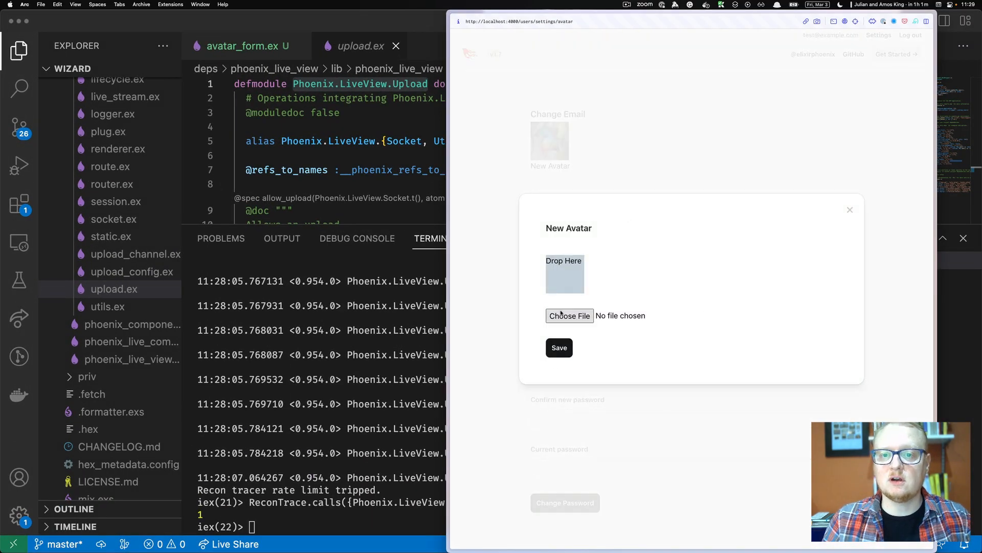
left_click(569, 315)
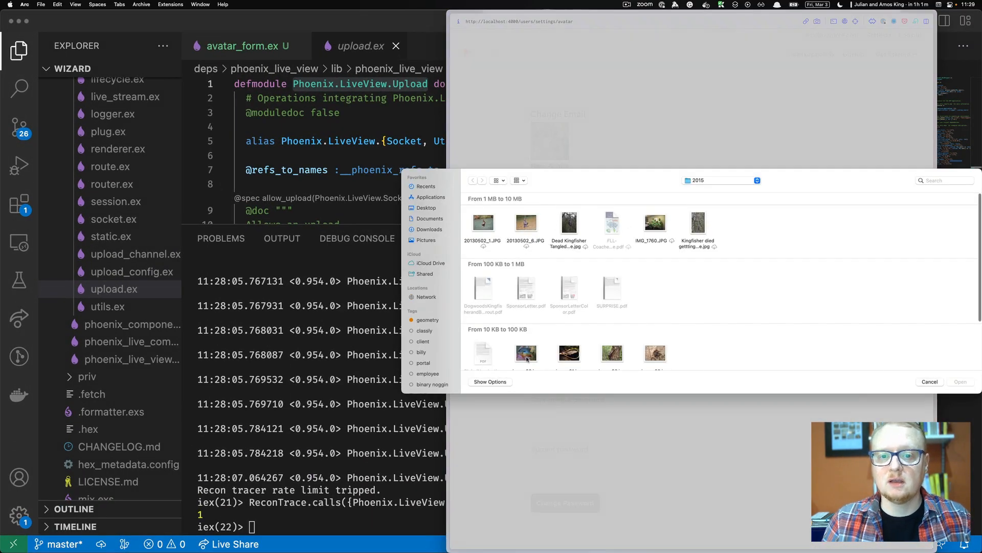
left_click(568, 352)
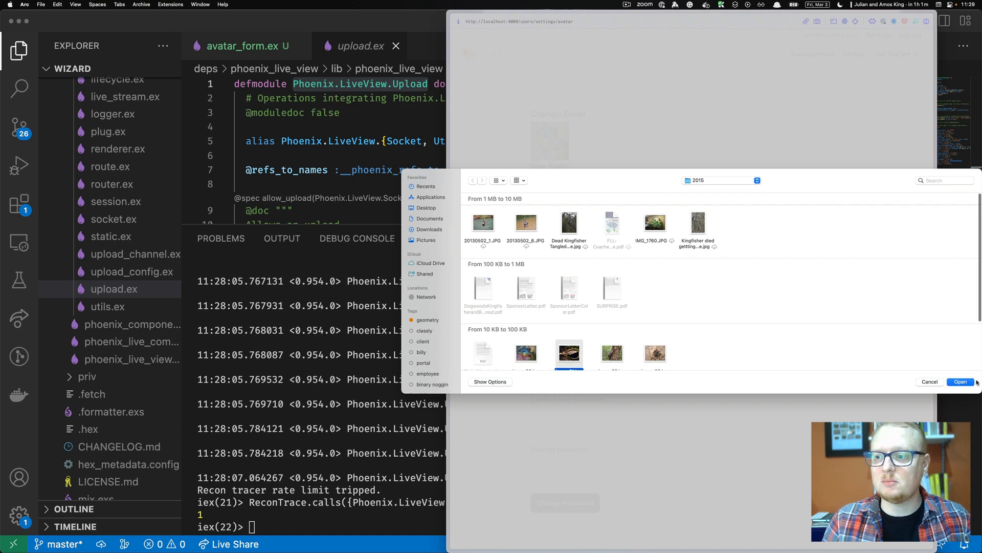
left_click(961, 382)
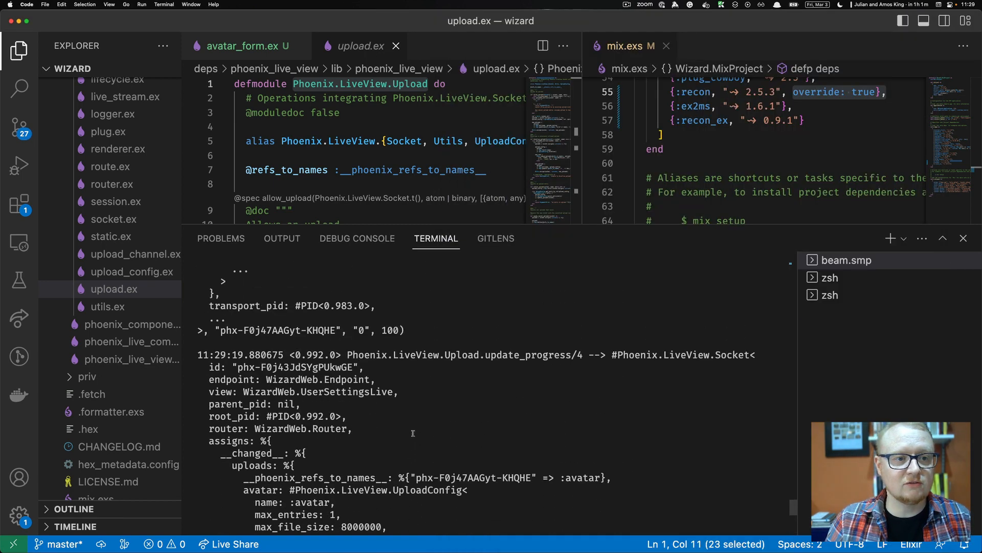
Step: Review the traced socket's uploads field and the update_progress call with entry ref "0" reaching progress 100
scroll("down", 3)
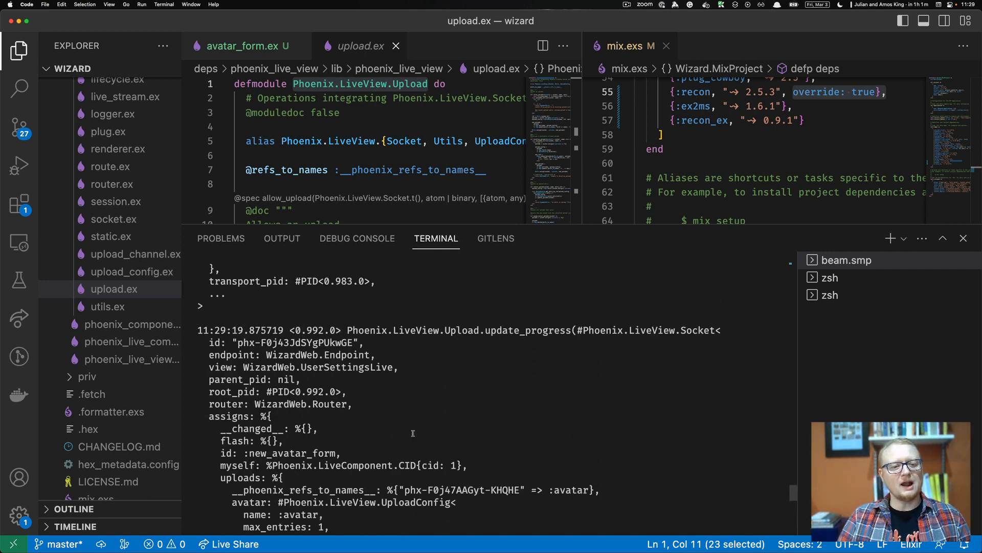
mouse_move(443, 377)
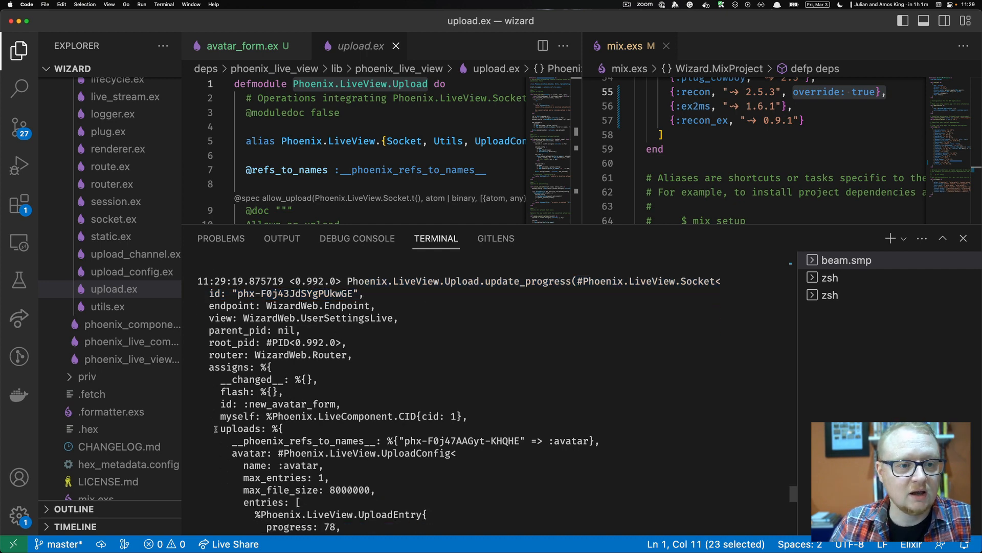
double_click(240, 427)
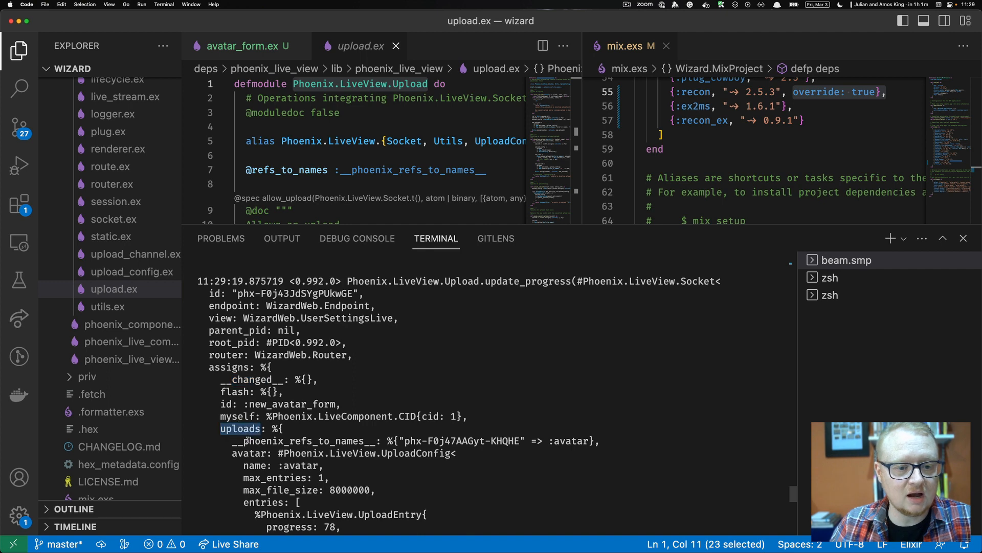
scroll("down", 3)
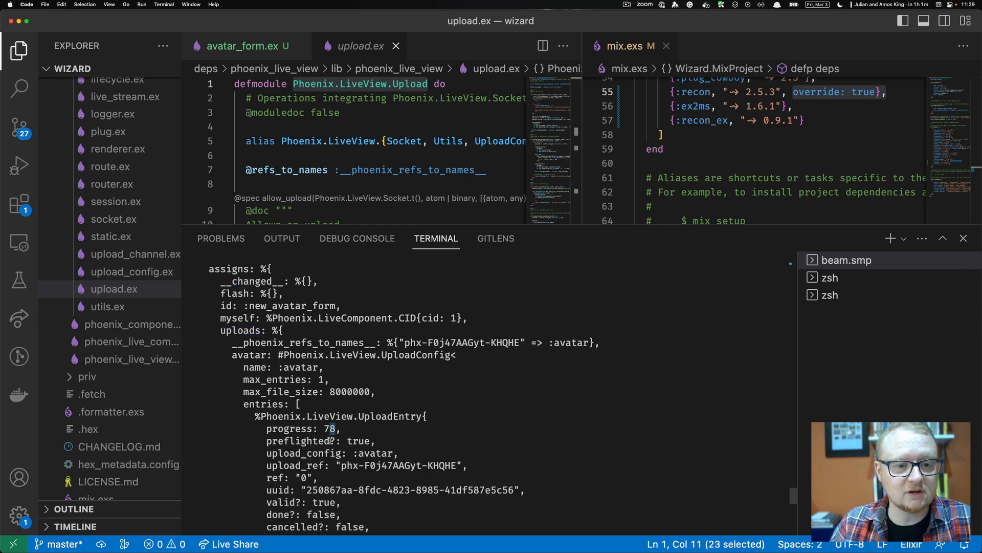
scroll("down", 3)
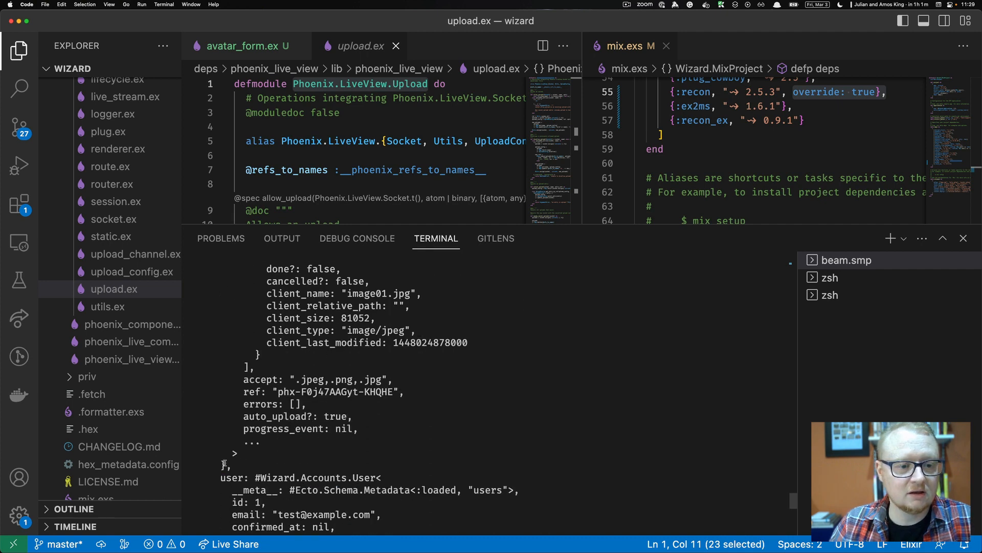
scroll("down", 3)
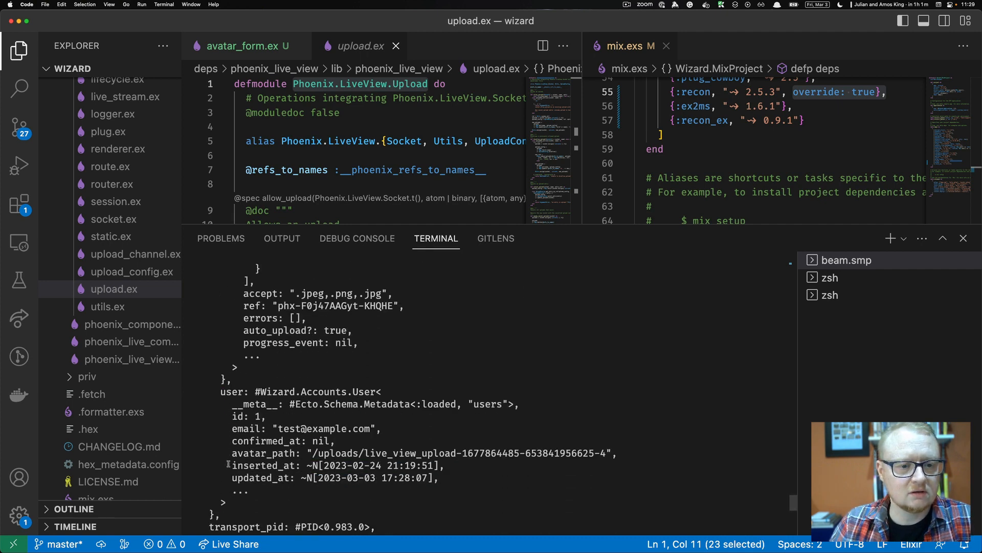
scroll("down", 3)
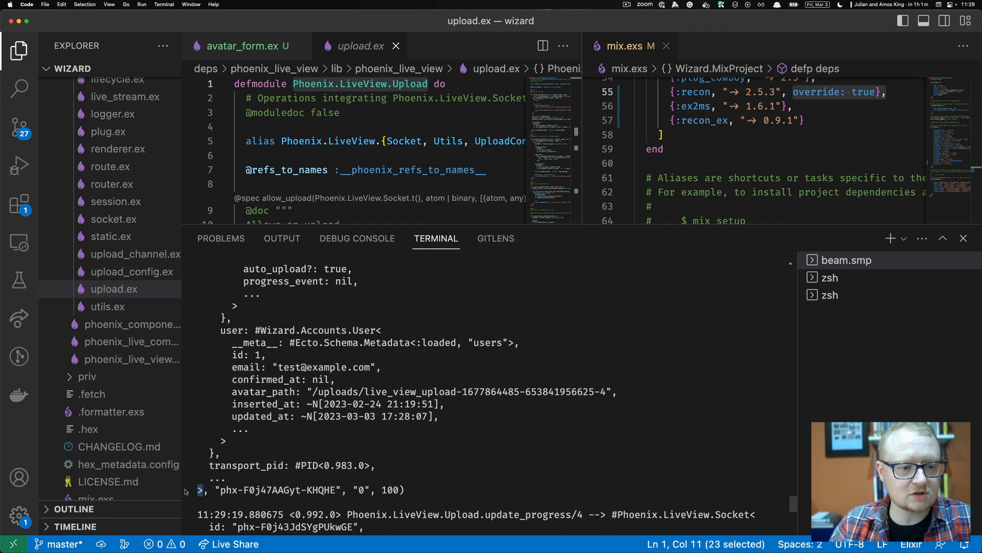
double_click(245, 490)
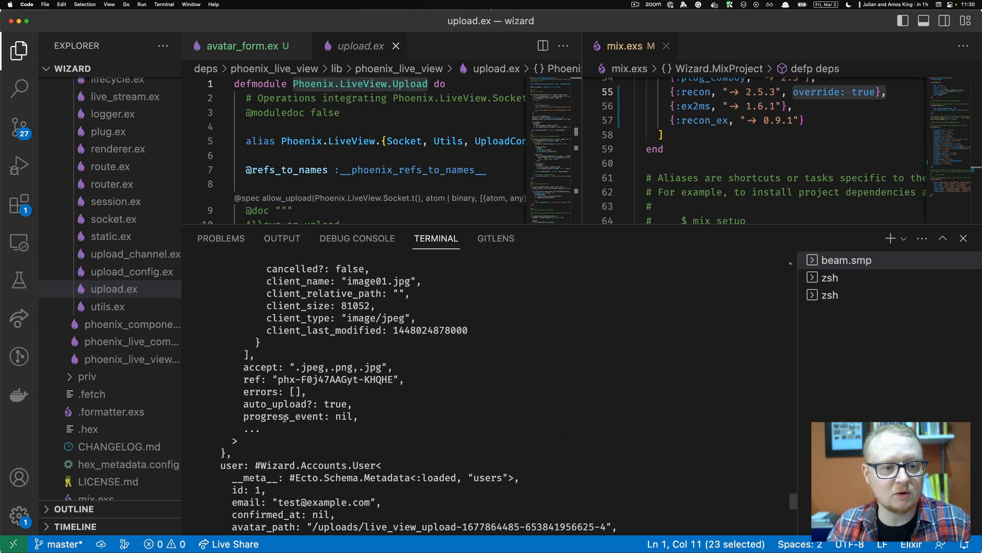
Step: Scroll further through the trace output before searching upload.ex for upload_p
scroll("down", 3)
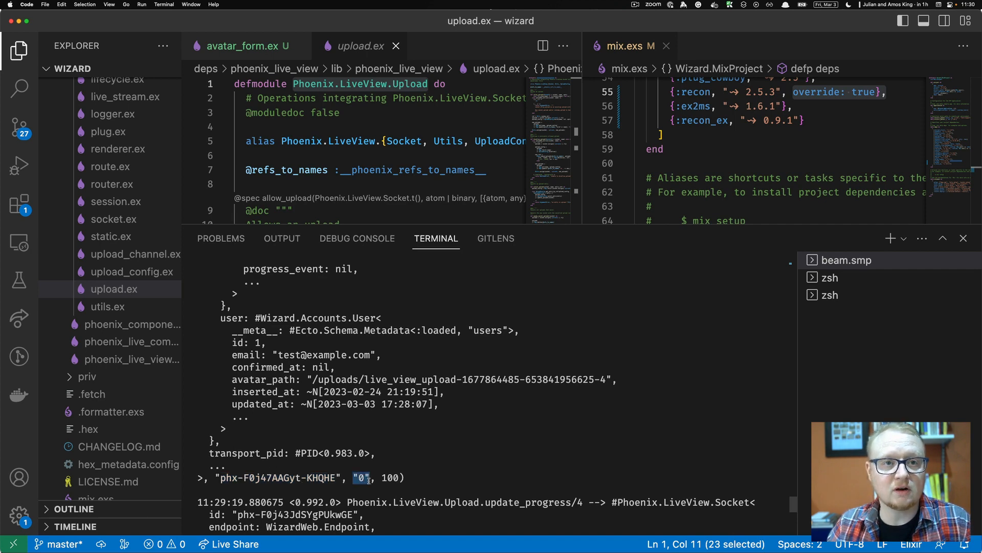
mouse_move(401, 116)
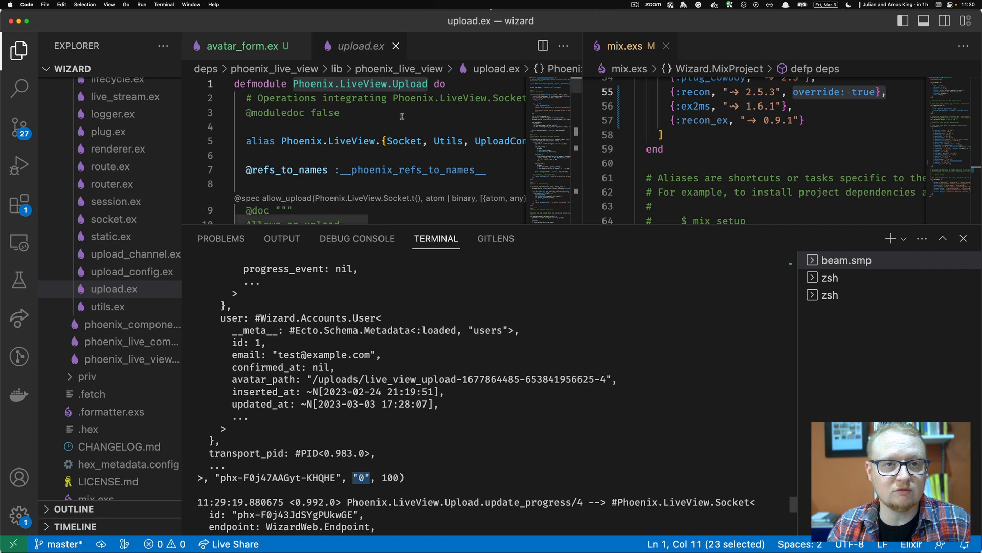
scroll("down", 3)
type("upload_p")
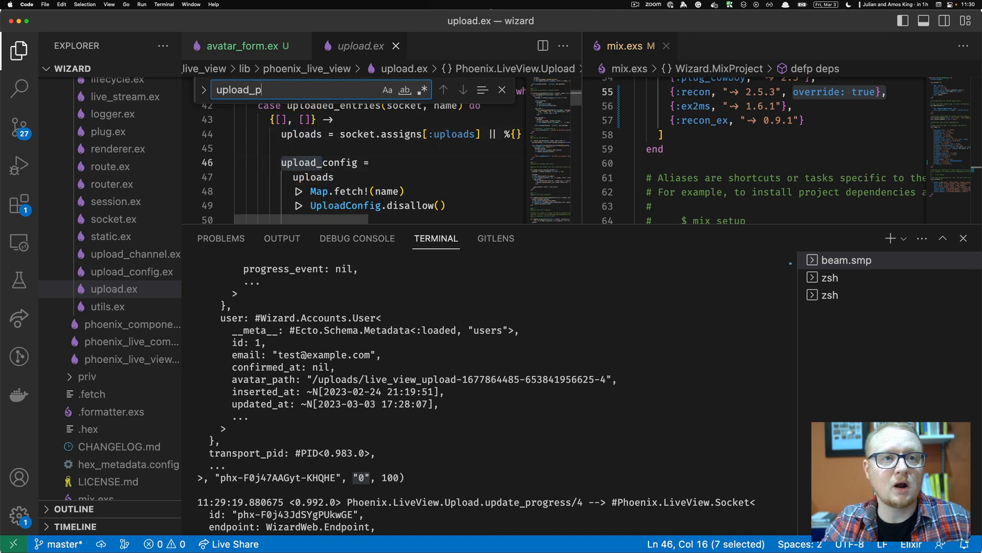
Step: Search upload.ex for "progress" and land on update_progress, which guards progress in 0..100
key("Backspace")
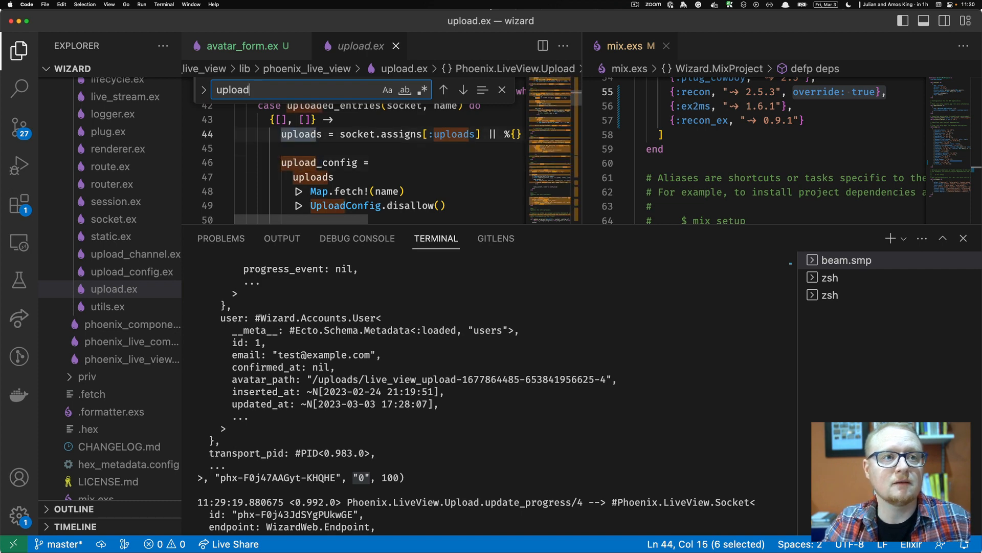
type("prog")
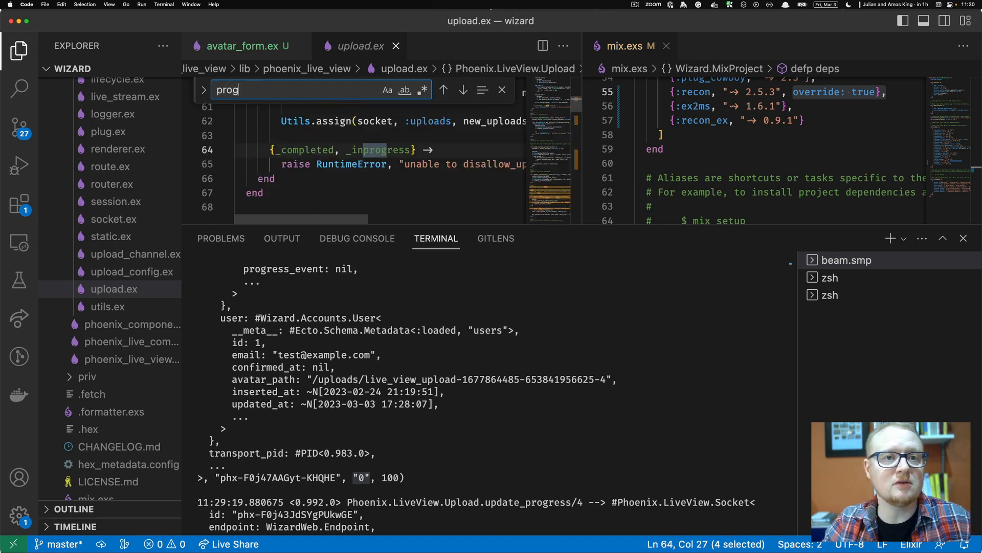
type("ress")
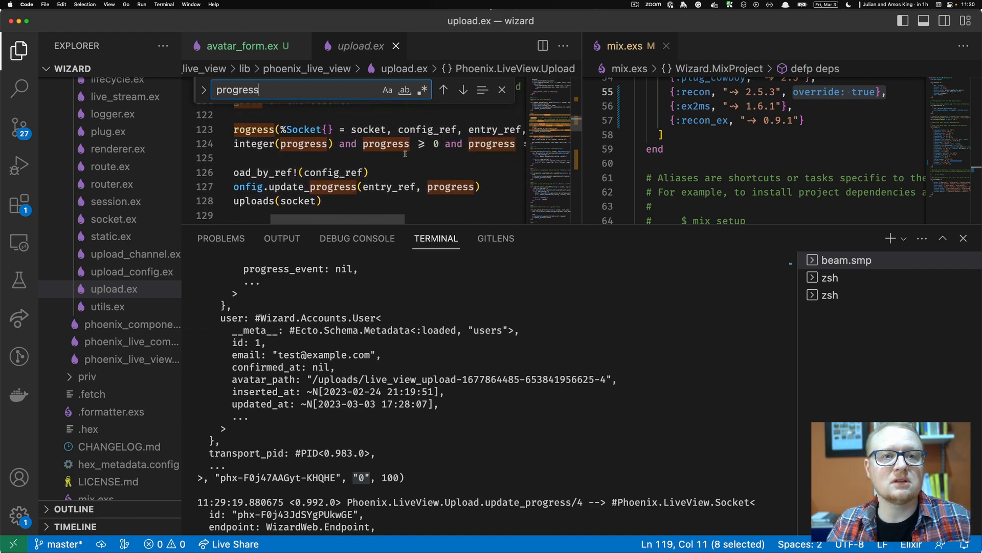
scroll("right", 3)
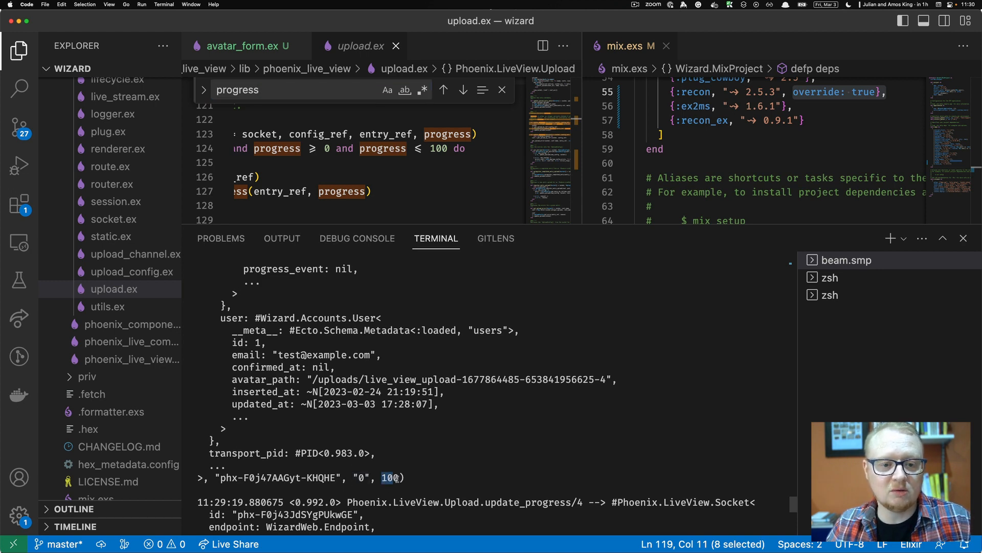
scroll("down", 3)
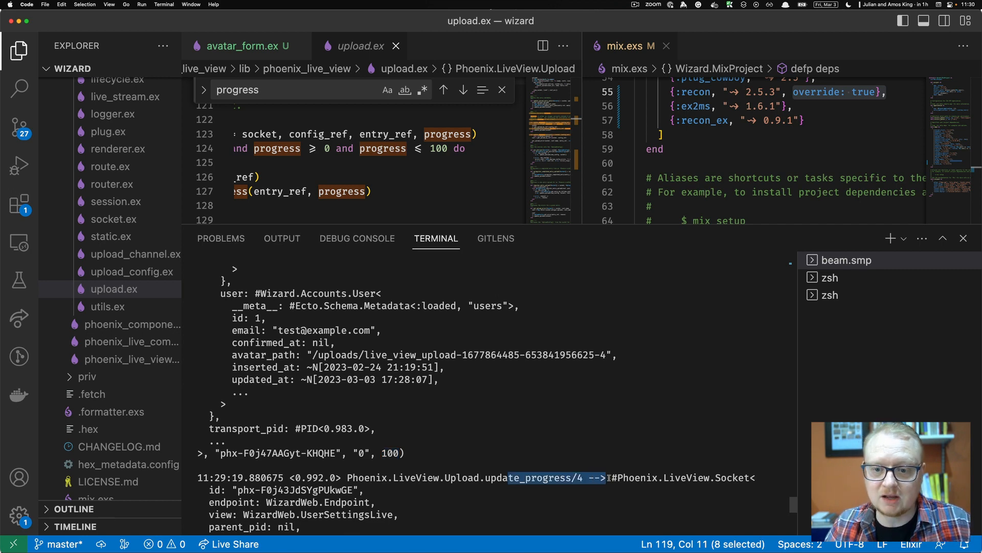
scroll("down", 3)
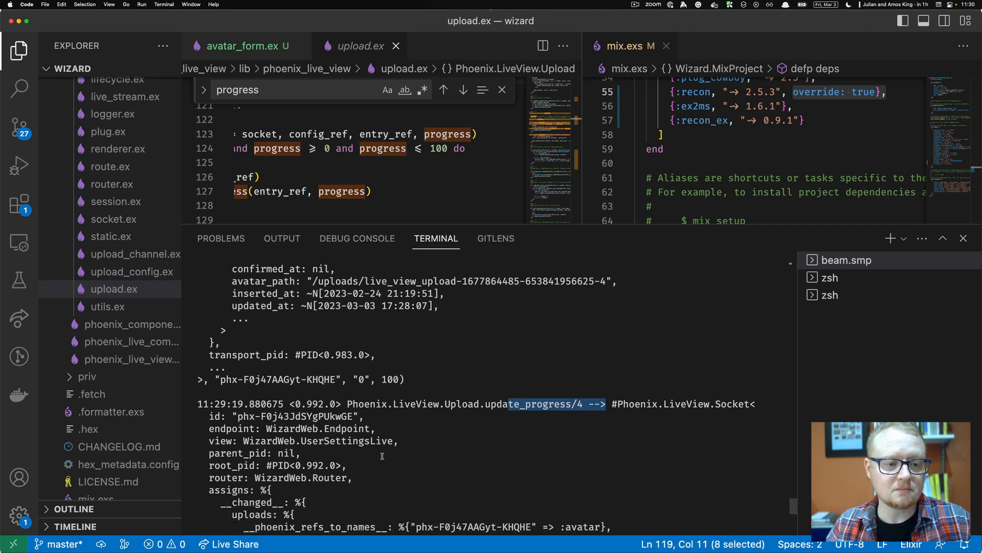
scroll("down", 3)
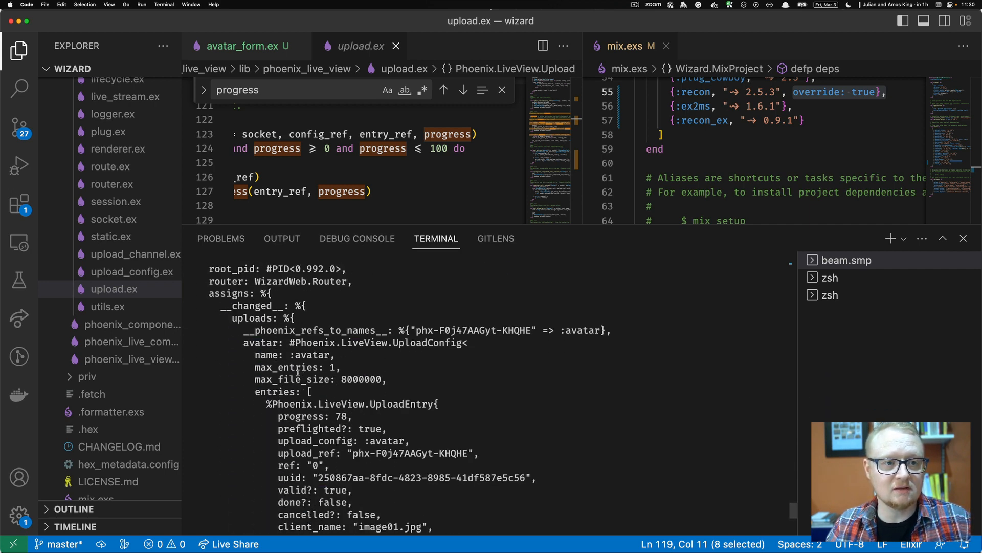
scroll("down", 3)
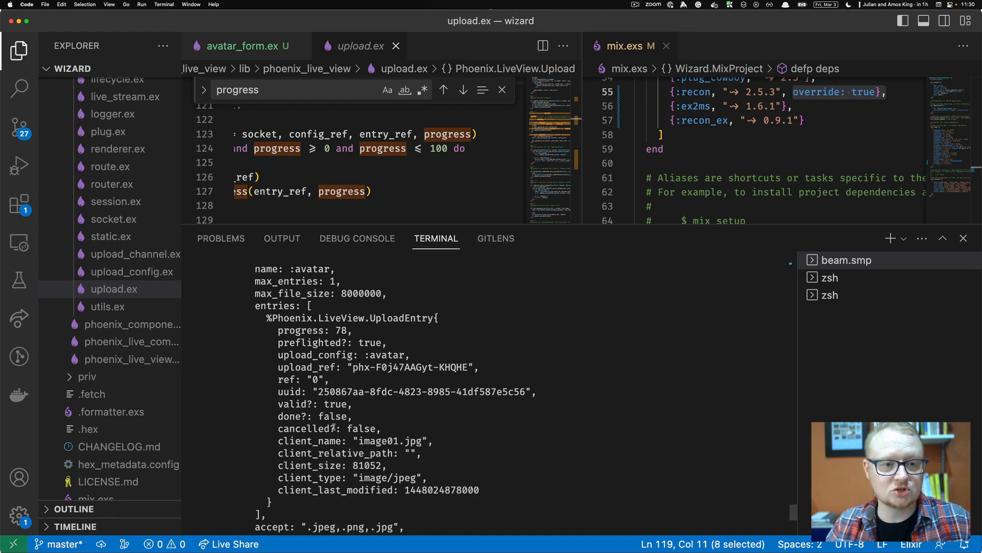
scroll("down", 3)
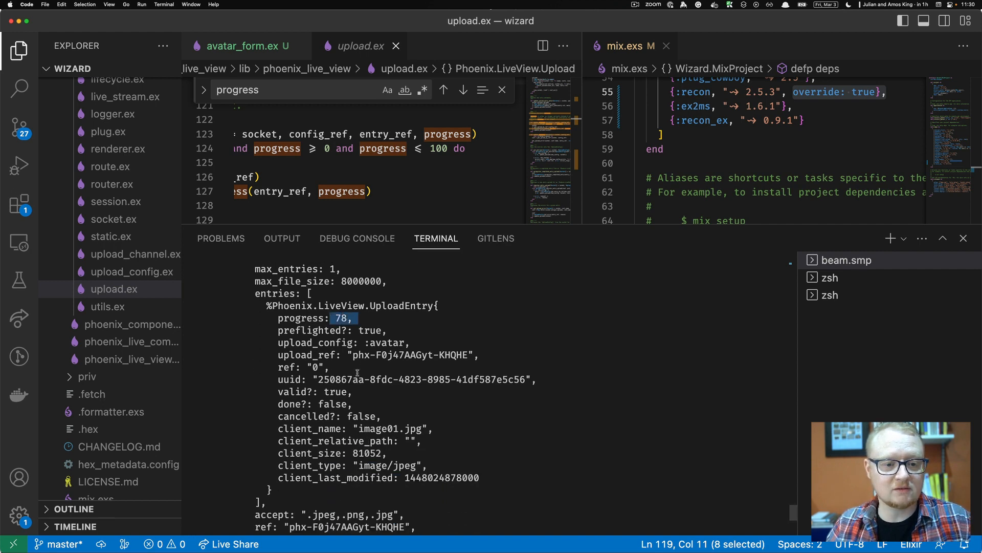
scroll("down", 3)
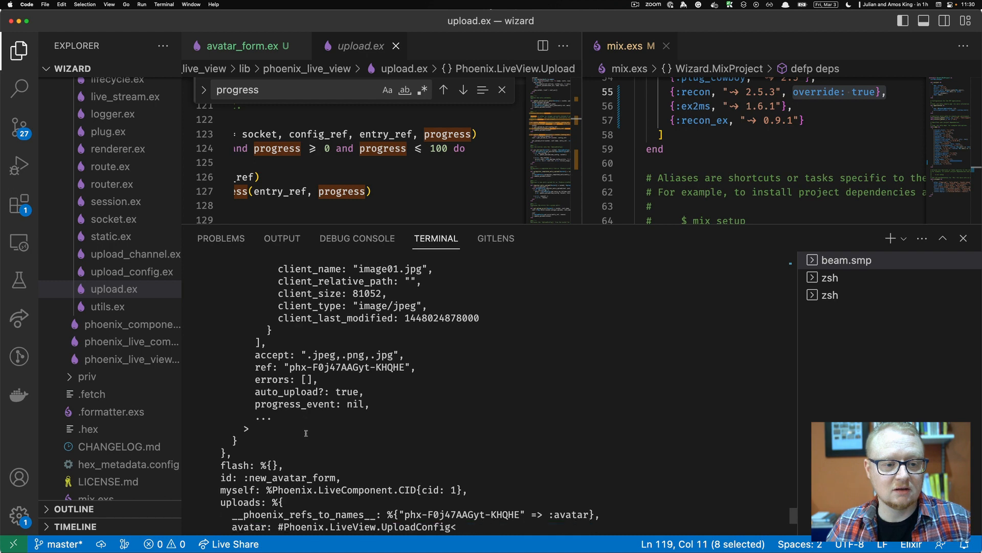
scroll("down", 3)
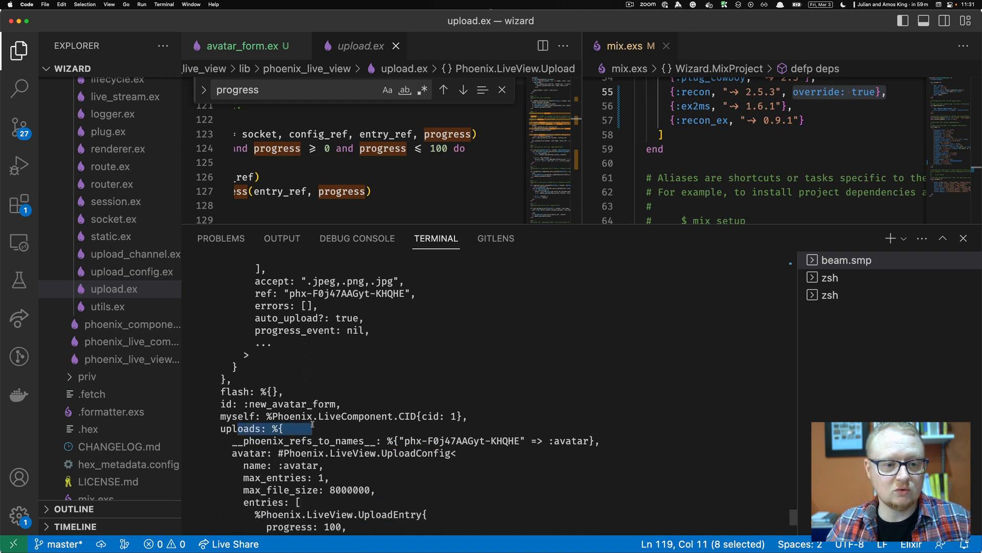
scroll("down", 3)
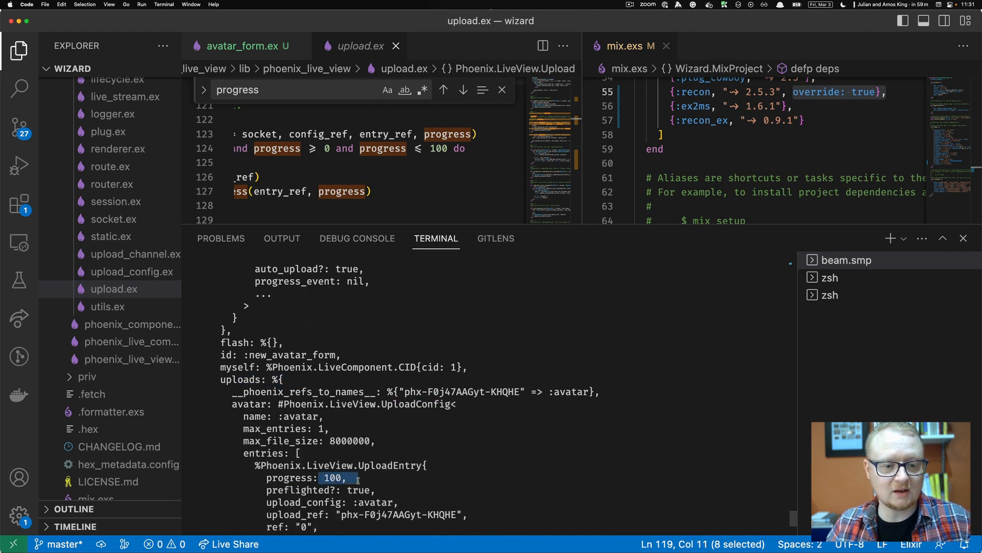
scroll("down", 3)
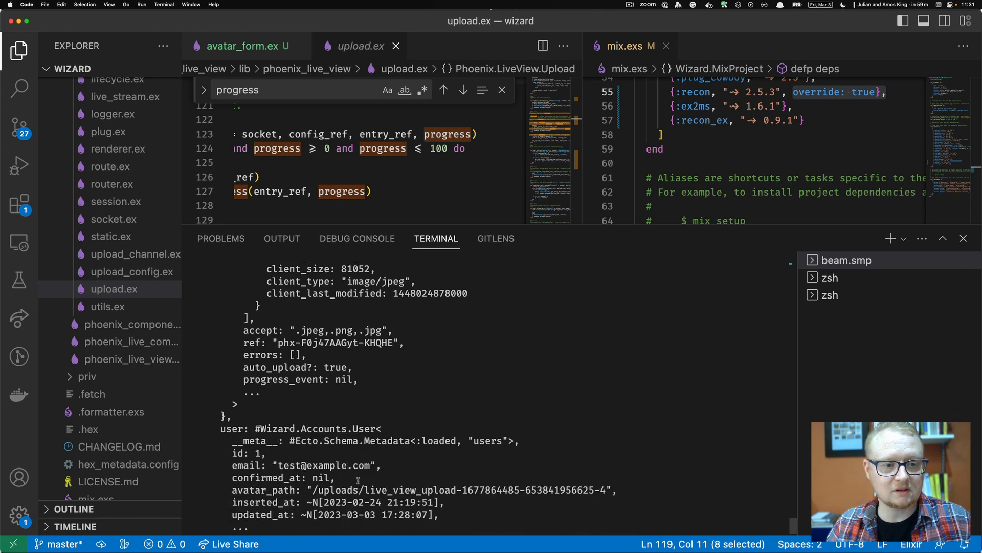
scroll("down", 3)
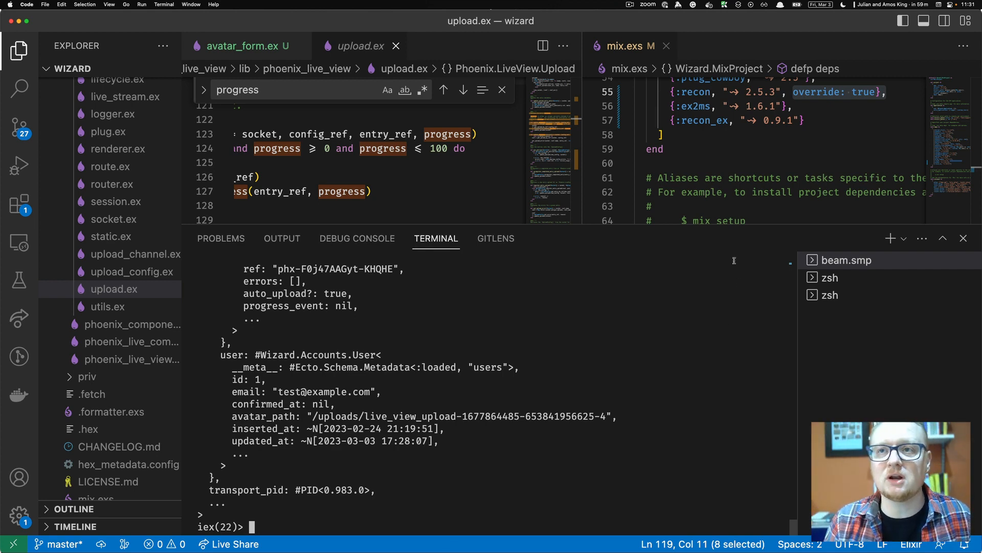
mouse_move(752, 230)
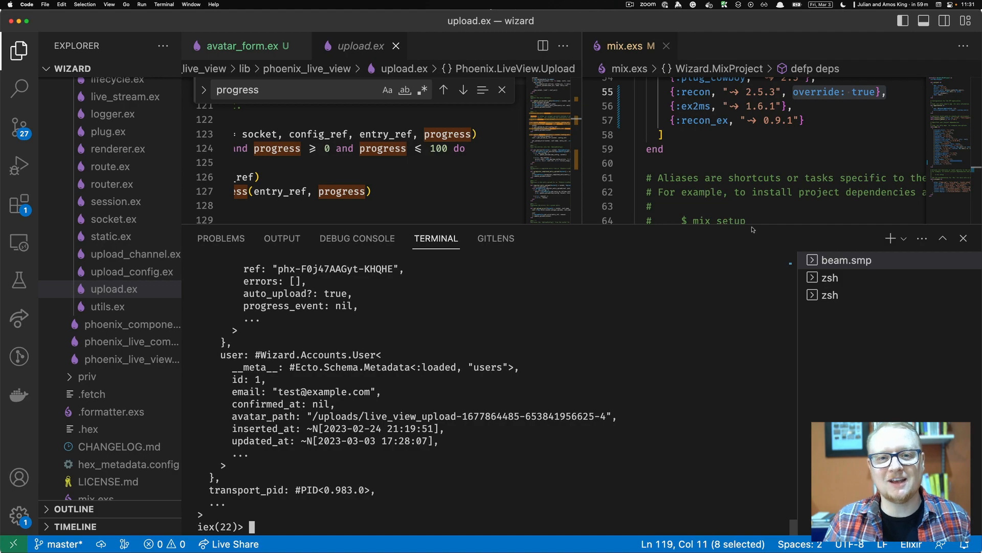